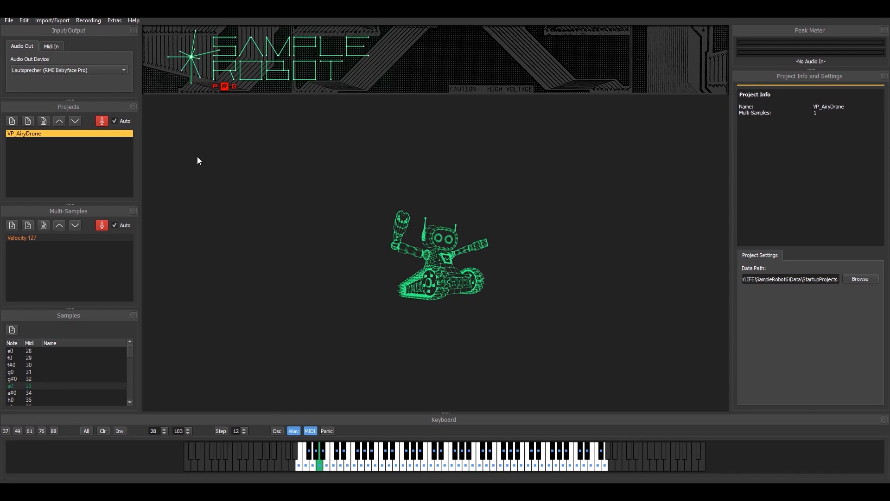
pyautogui.moveTo(224, 197)
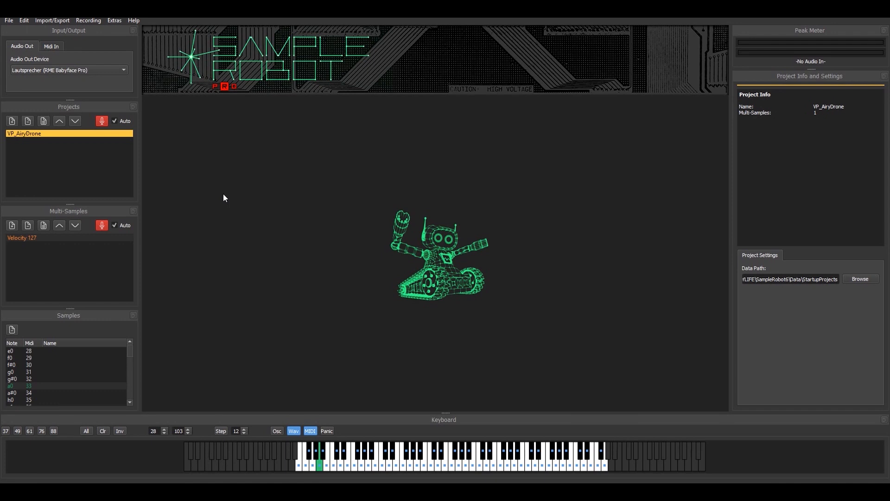
pyautogui.moveTo(114, 23)
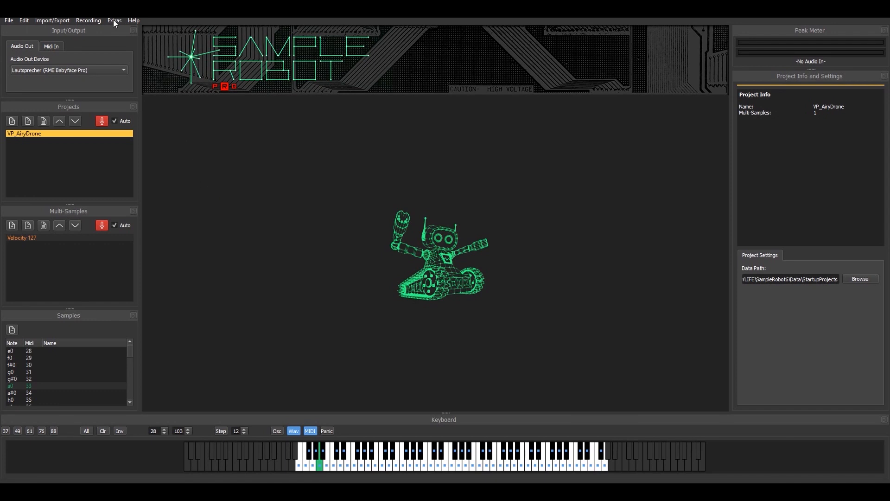
# Load the Ultra Analog VA-2 plugin through Extras > VST Host and open its editor
pyautogui.click(114, 20)
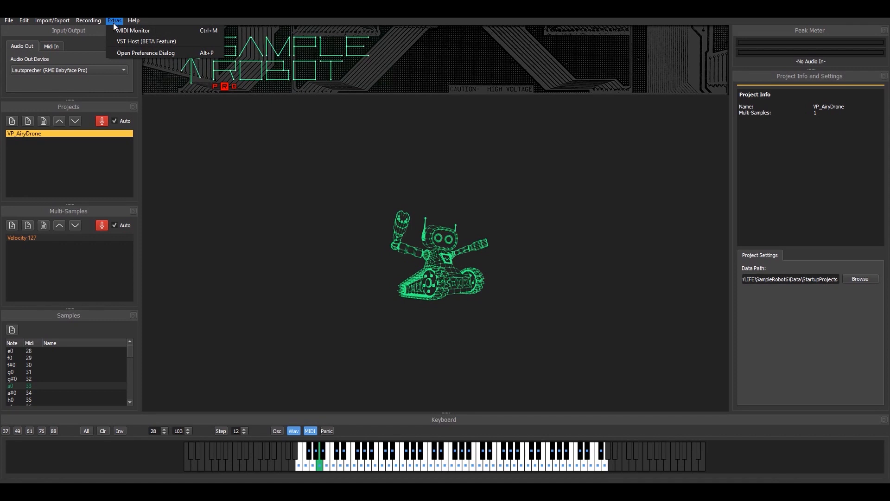
pyautogui.moveTo(147, 40)
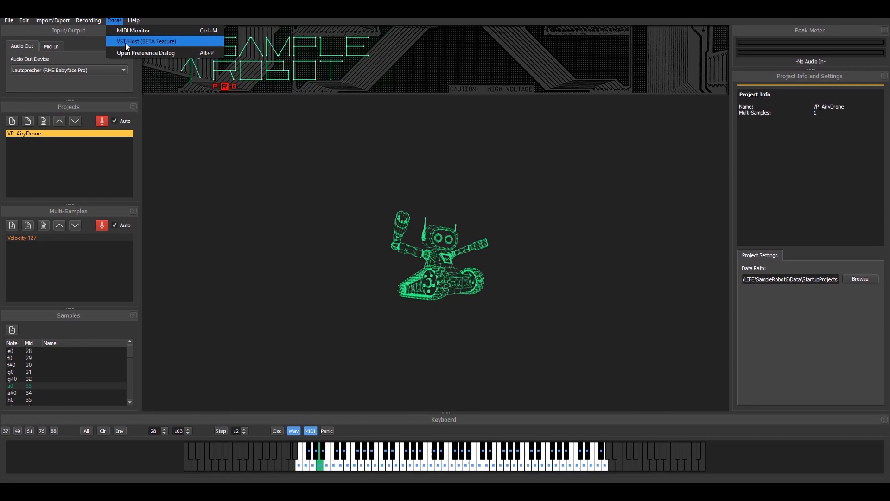
pyautogui.click(146, 41)
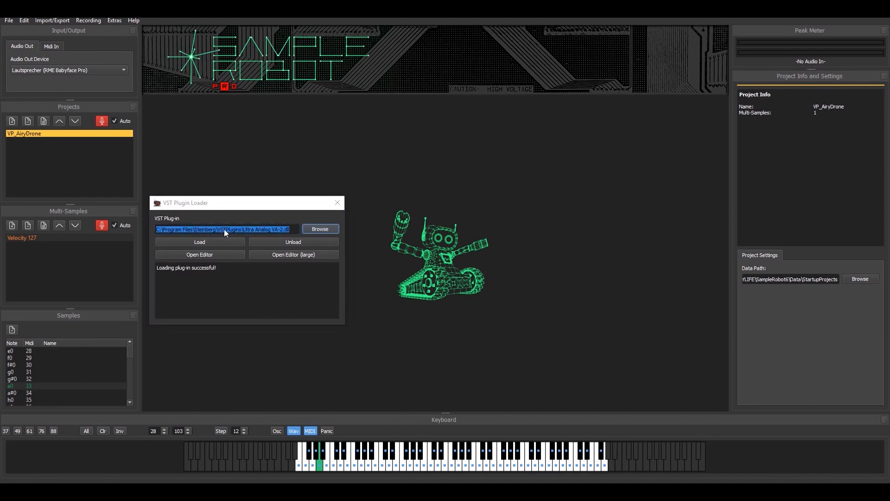
pyautogui.moveTo(250, 240)
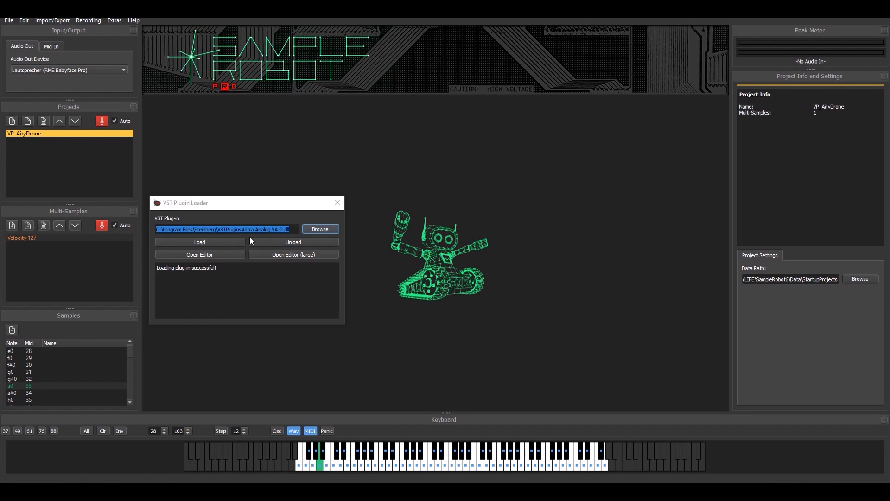
pyautogui.moveTo(210, 243)
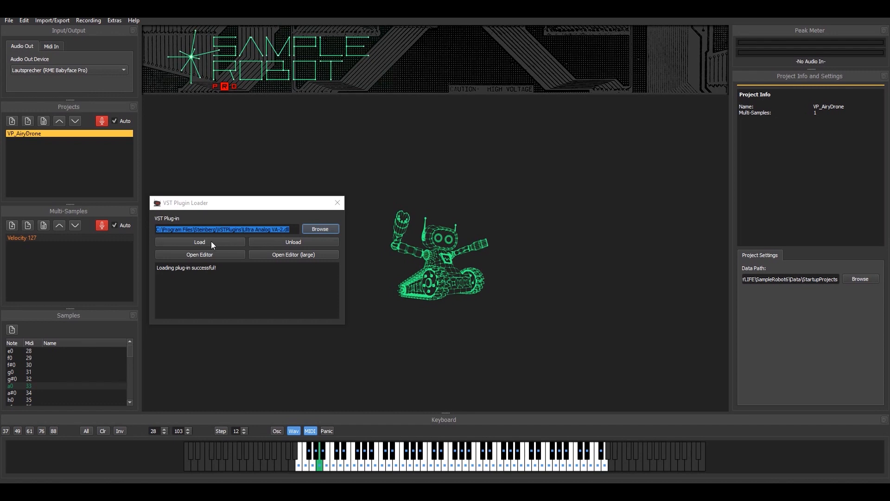
pyautogui.click(199, 242)
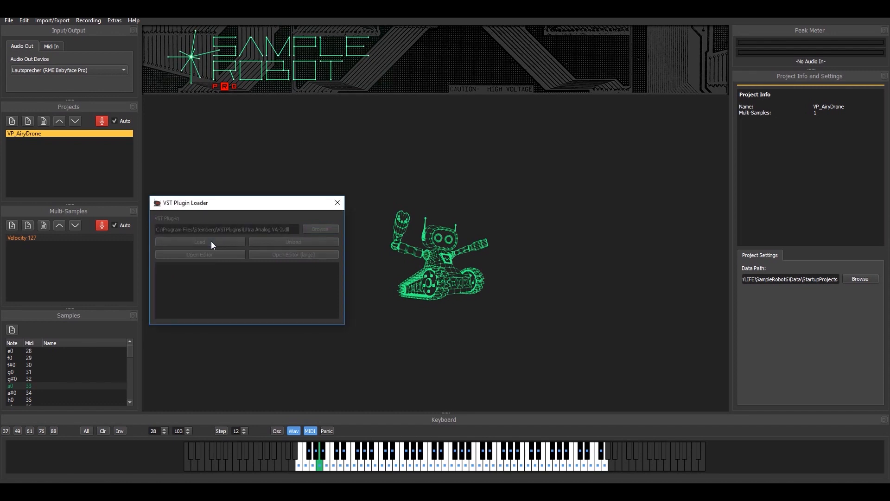
pyautogui.click(199, 255)
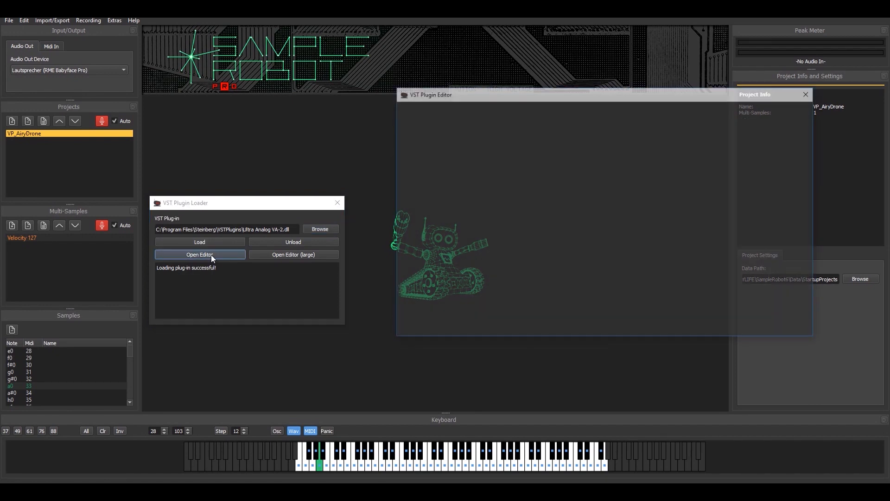
# Display the Ultra Analog editor showing the Soundtrack bank's Opening Titles 2 program
pyautogui.click(199, 254)
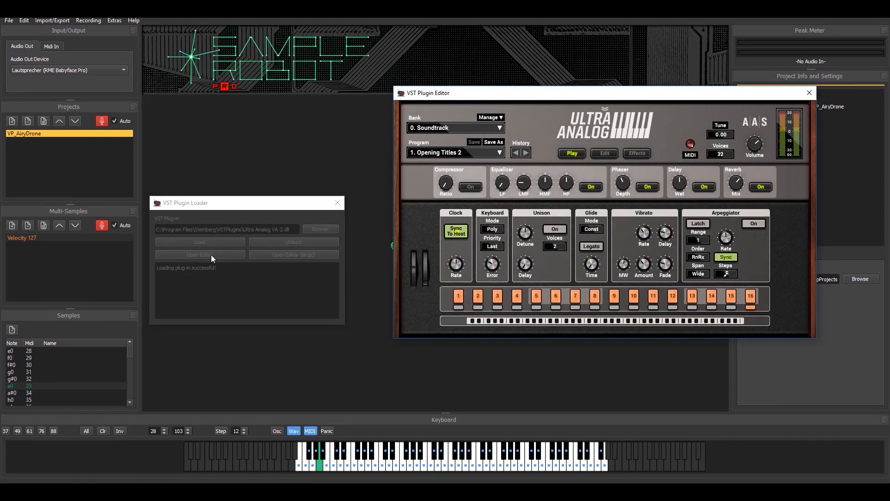
pyautogui.moveTo(290, 188)
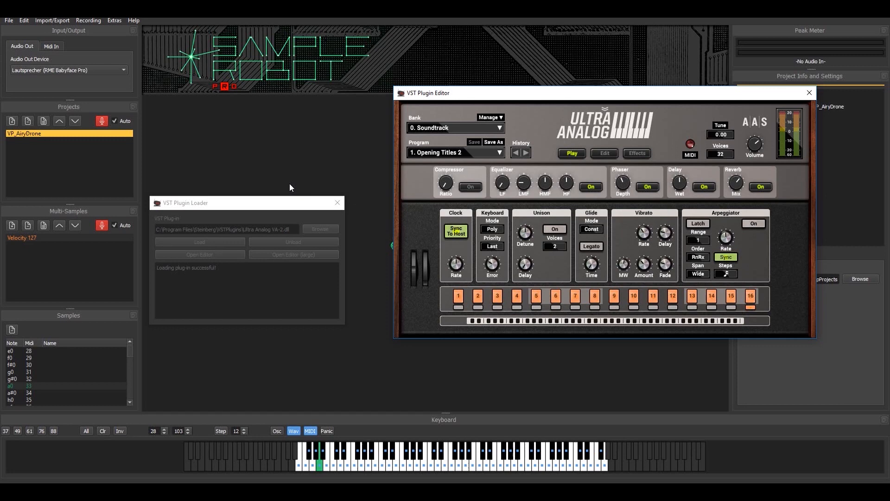
pyautogui.moveTo(809, 93)
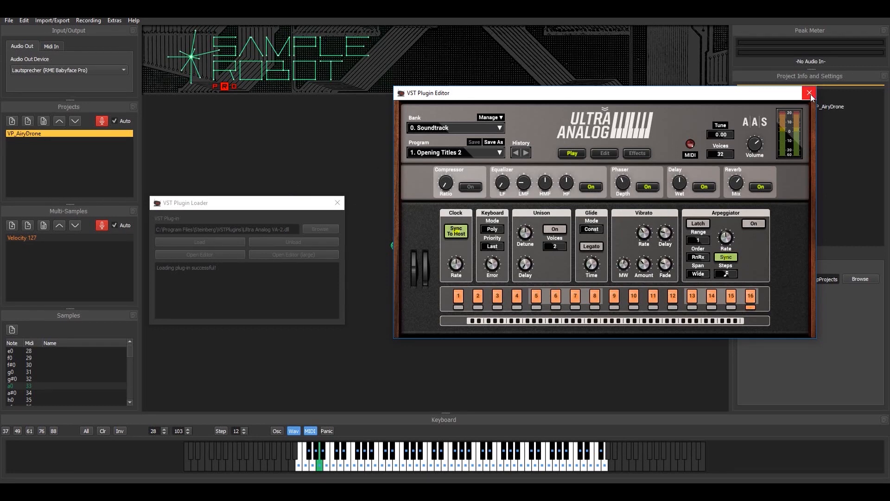
pyautogui.moveTo(808, 93)
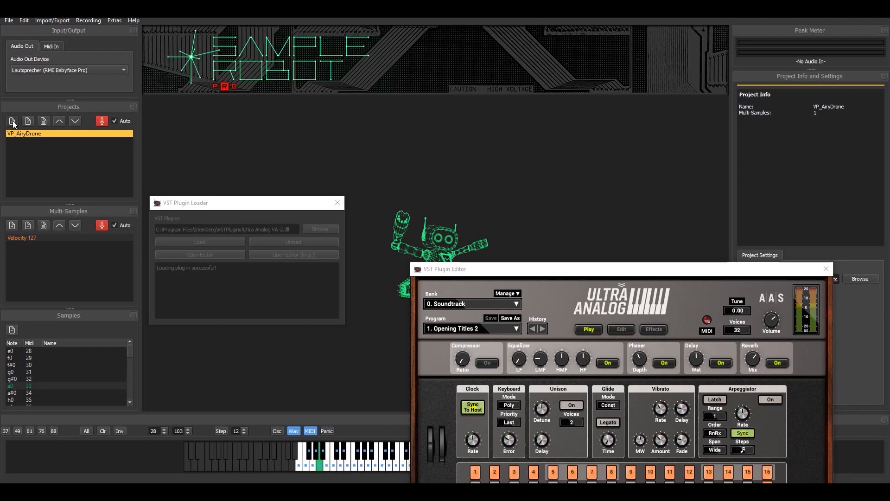
# Add a project named 'Ultra Analog' to the project list
pyautogui.click(12, 121)
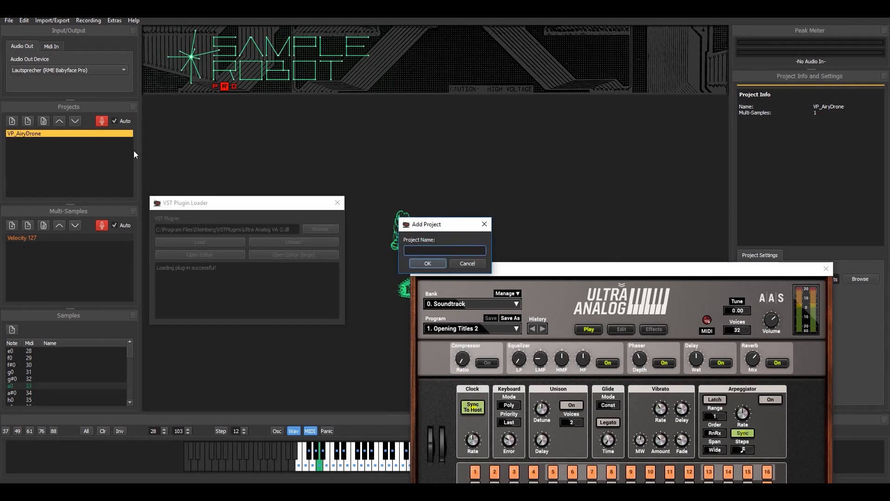
pyautogui.write('ul')
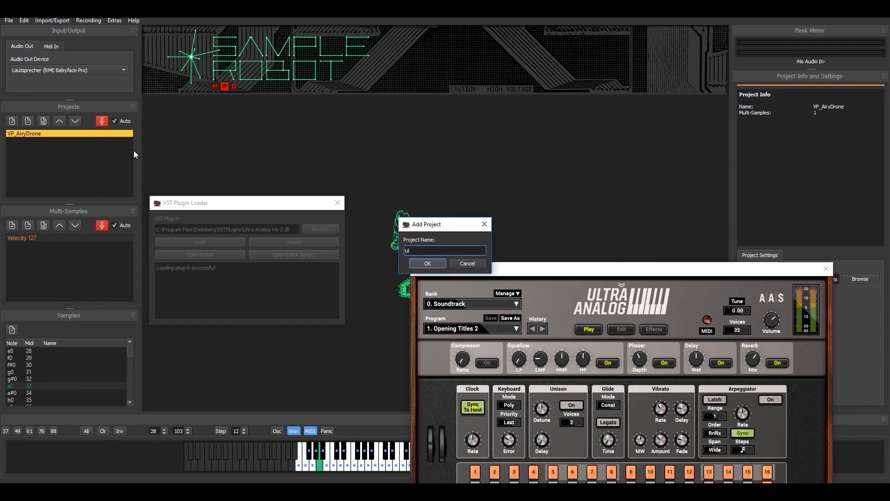
pyautogui.write('Ultra Analo')
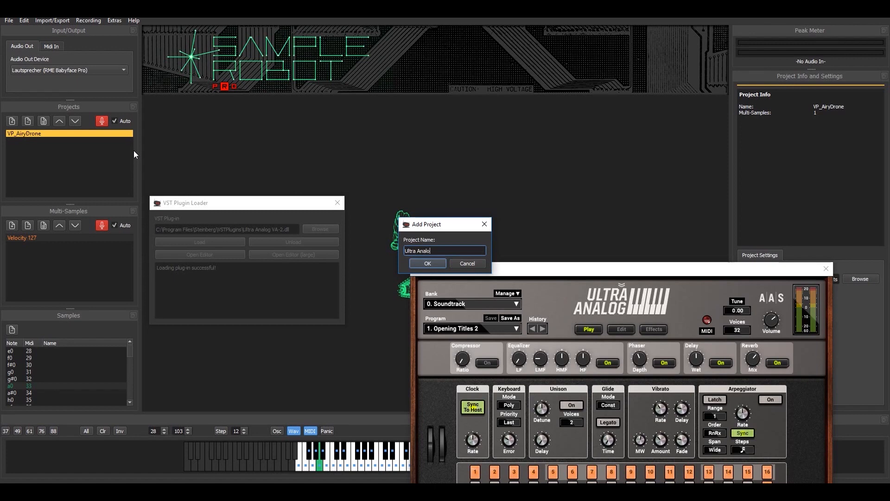
pyautogui.click(427, 263)
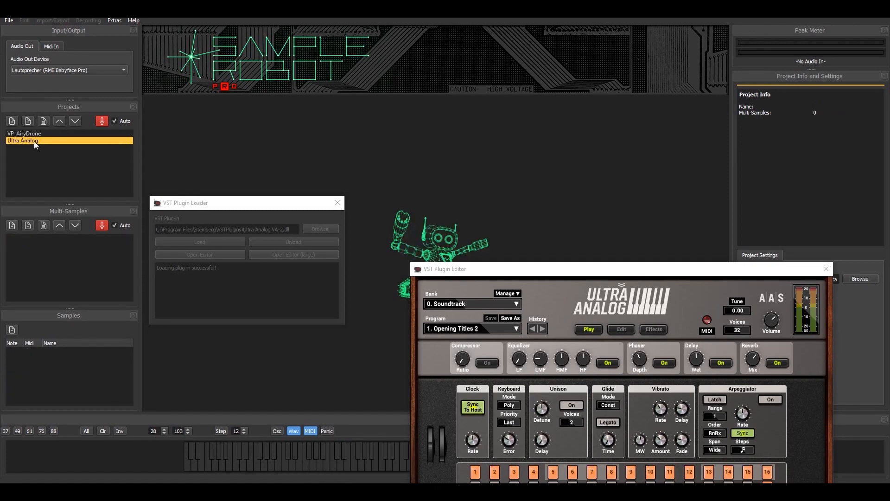
pyautogui.moveTo(82, 147)
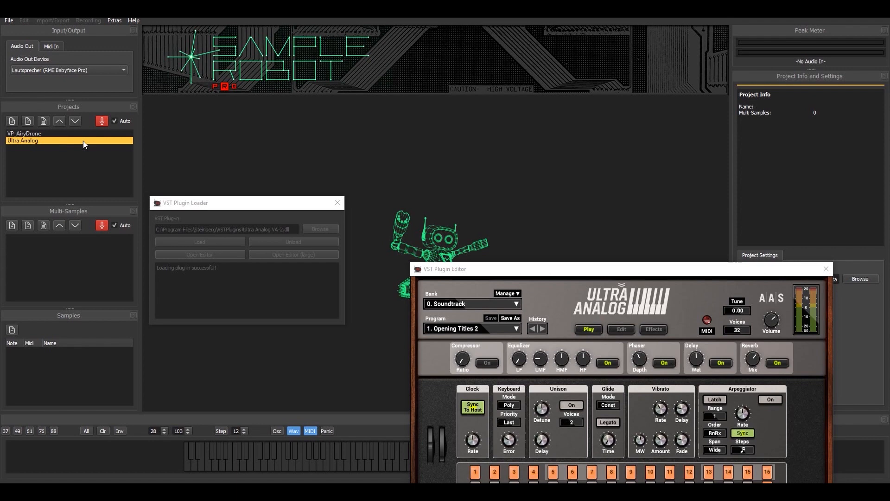
pyautogui.moveTo(801, 94)
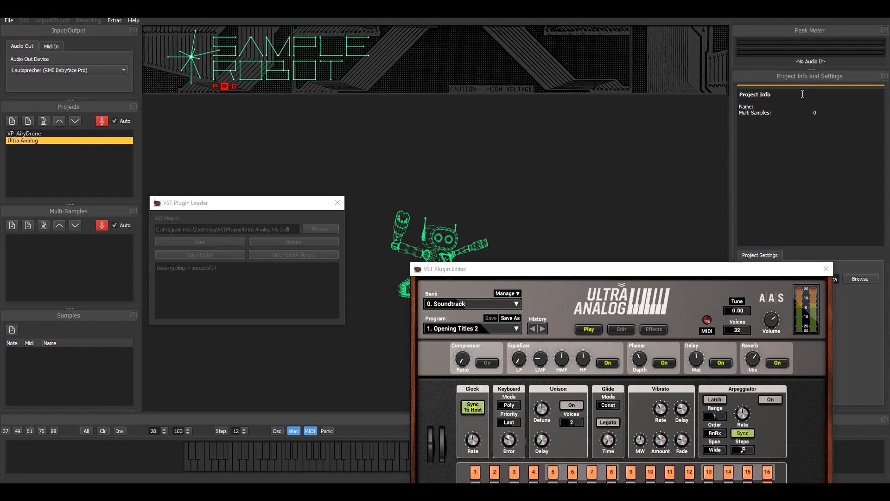
pyautogui.moveTo(825, 86)
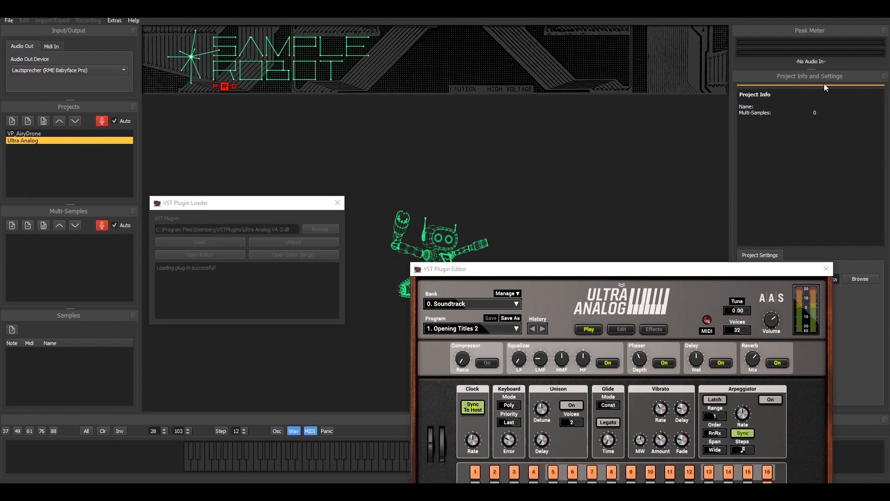
pyautogui.moveTo(738, 275)
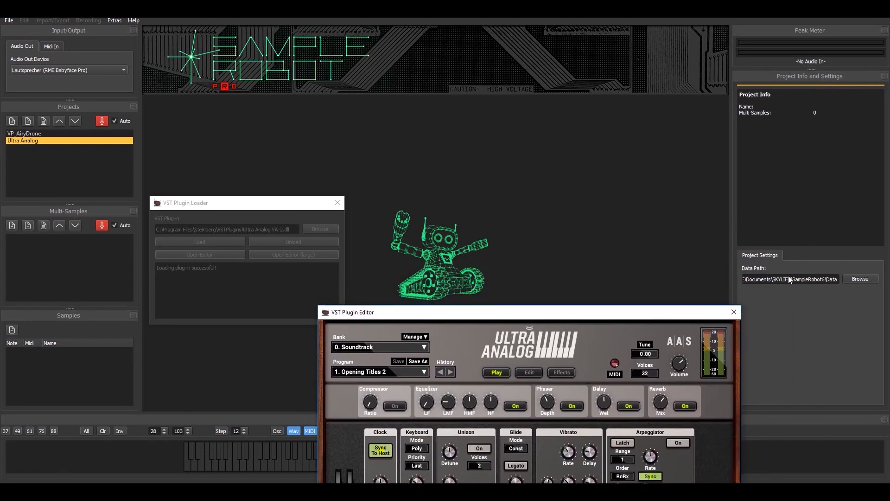
pyautogui.moveTo(788, 283)
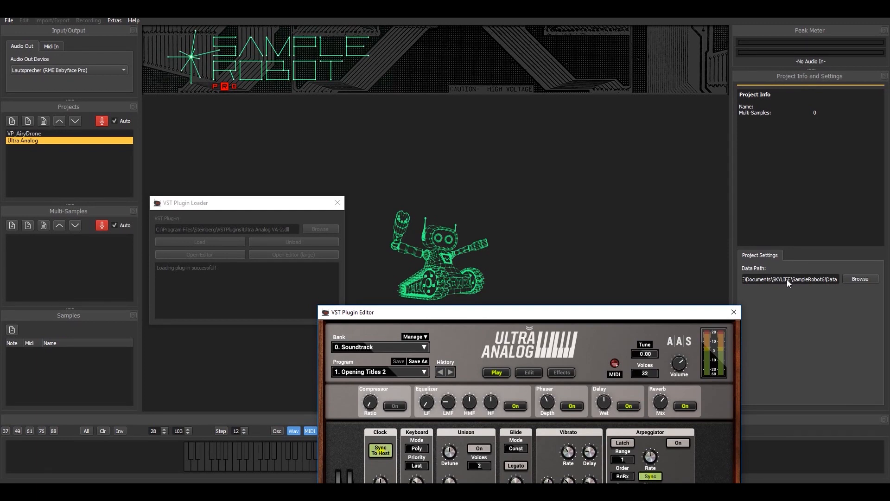
pyautogui.moveTo(787, 284)
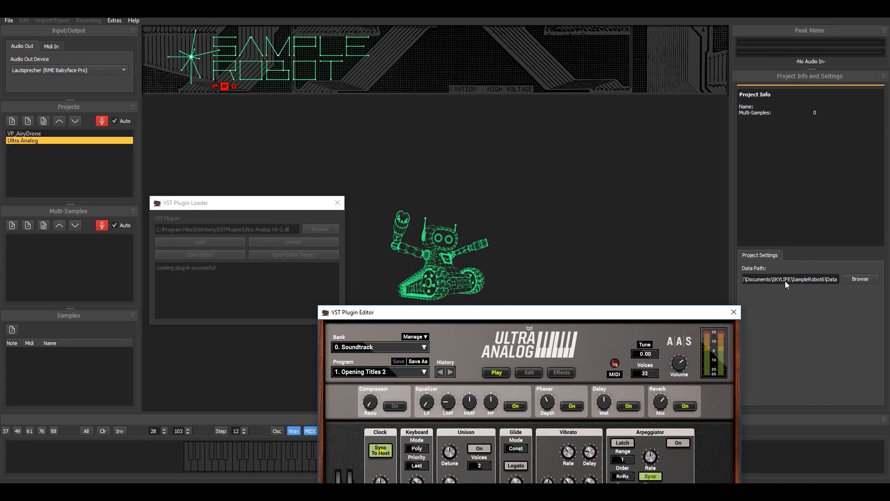
pyautogui.moveTo(84, 206)
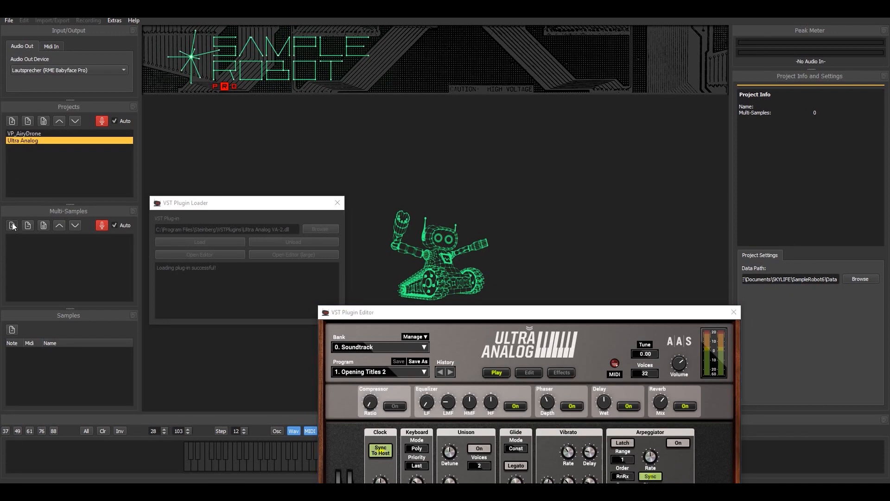
# Add a new multisample named 'NS1' to the Ultra Analog project
pyautogui.click(12, 225)
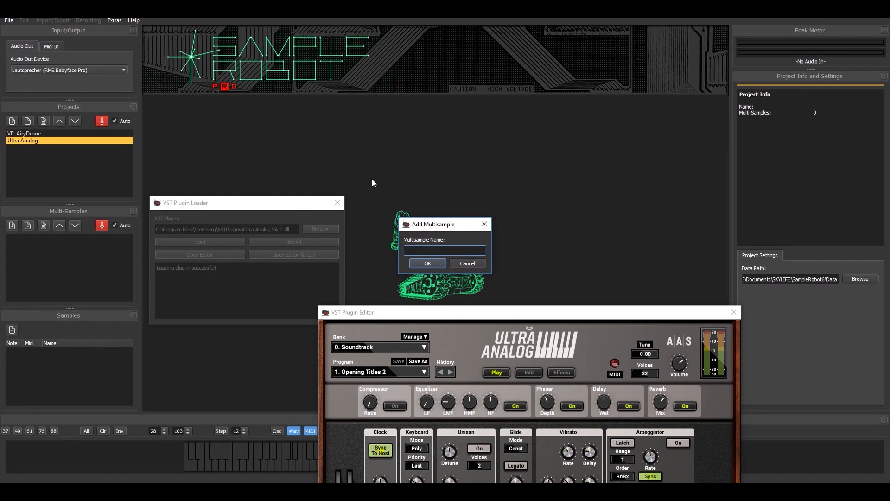
pyautogui.write('N')
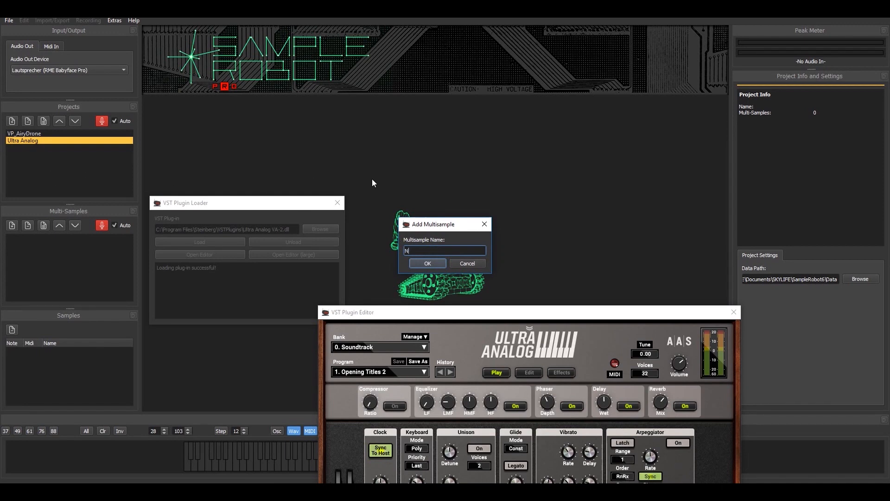
pyautogui.write('S1')
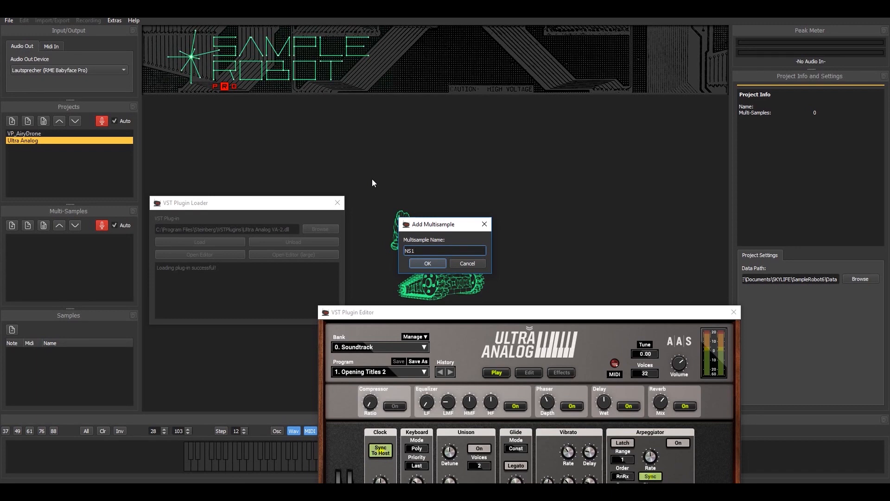
pyautogui.click(427, 263)
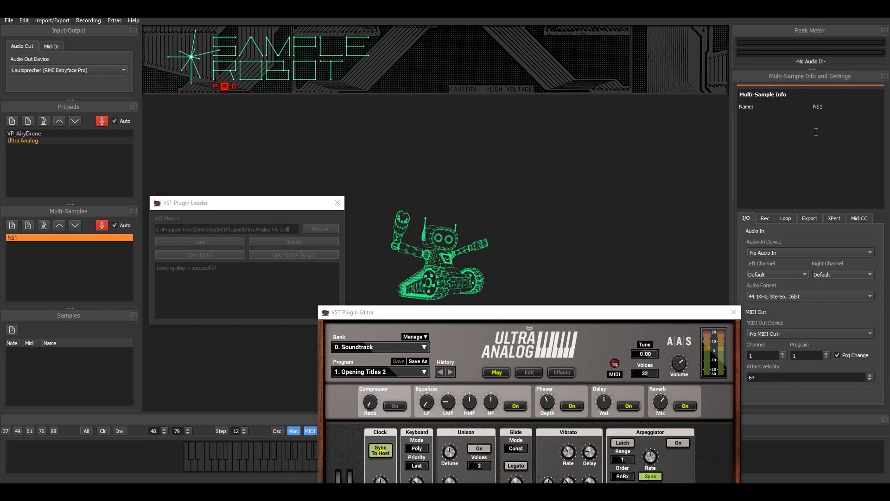
pyautogui.moveTo(830, 91)
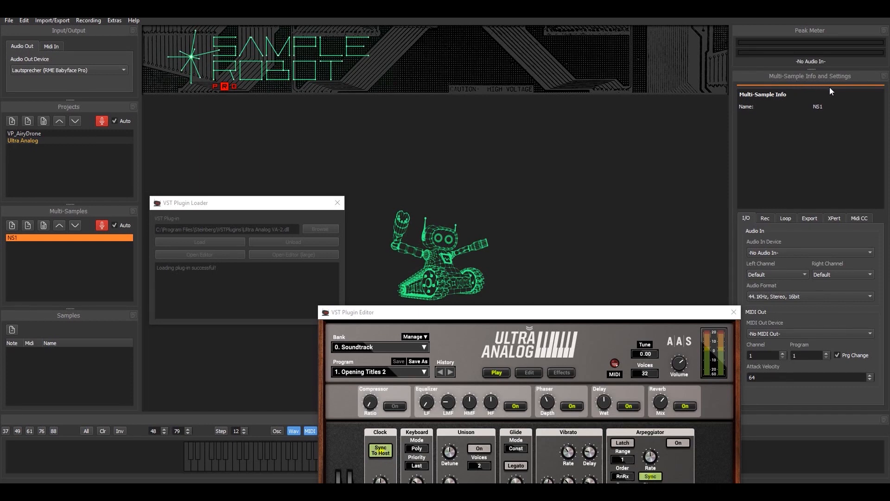
pyautogui.moveTo(829, 91)
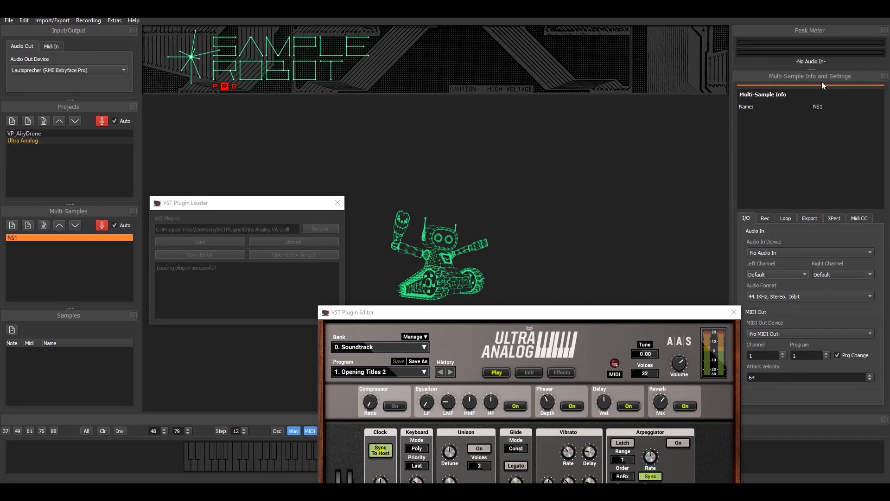
pyautogui.moveTo(675, 317)
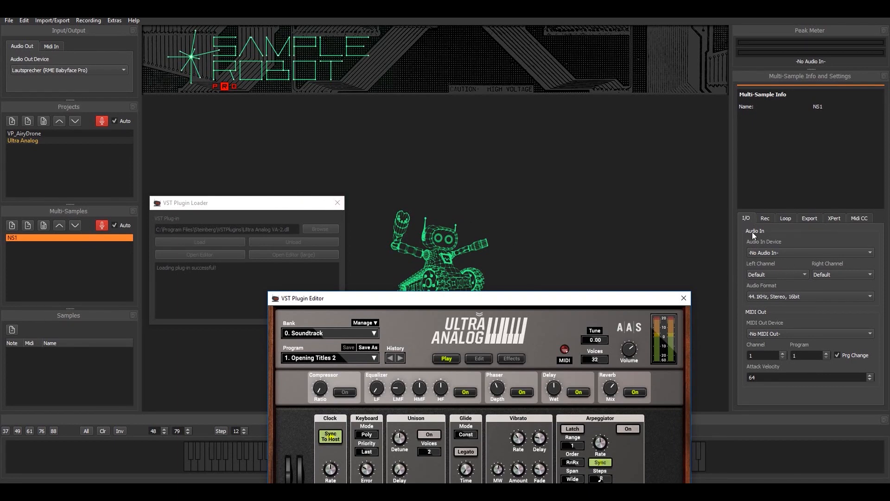
pyautogui.moveTo(802, 256)
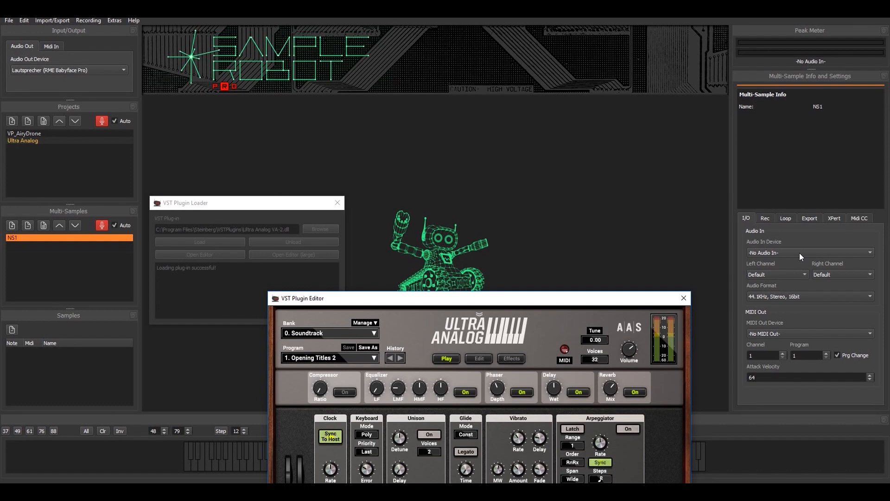
# Set both Audio In Device and MIDI Out Device to -Vst Plugin-
pyautogui.click(869, 253)
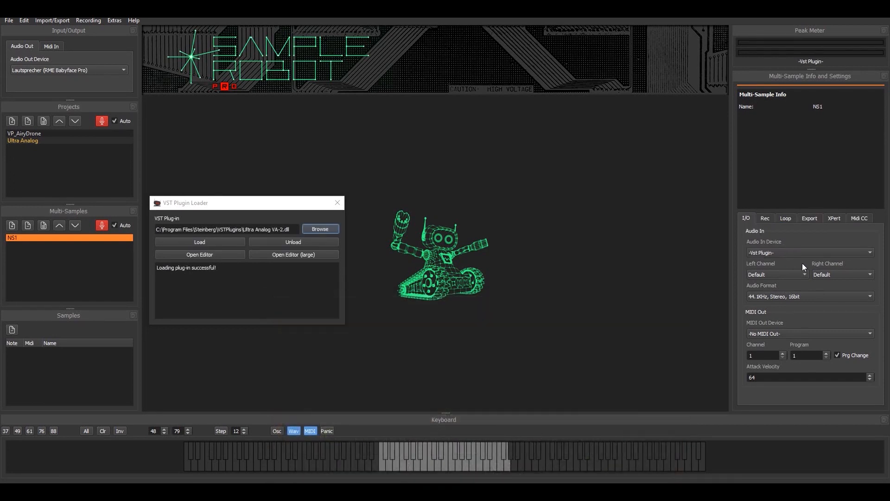
pyautogui.moveTo(772, 327)
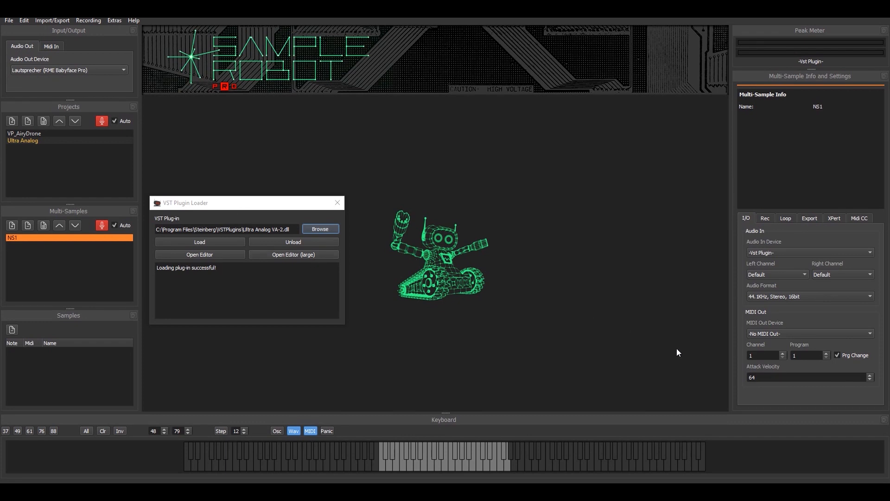
pyautogui.moveTo(800, 337)
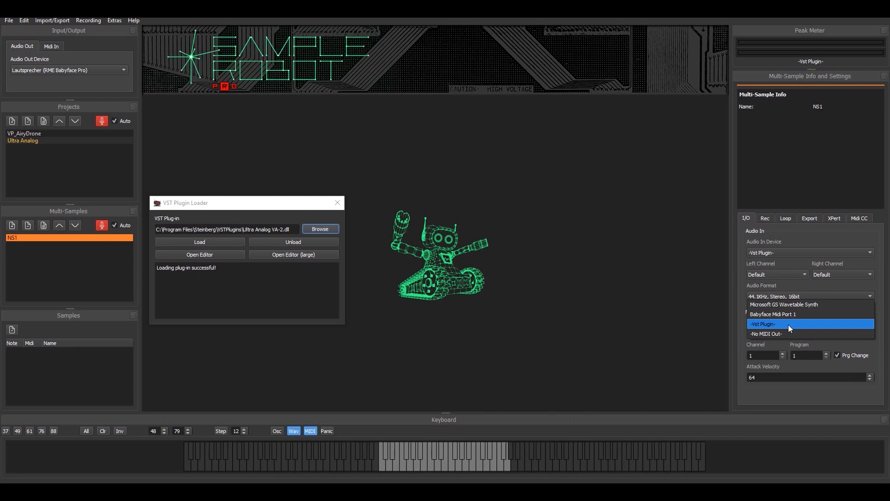
pyautogui.click(787, 323)
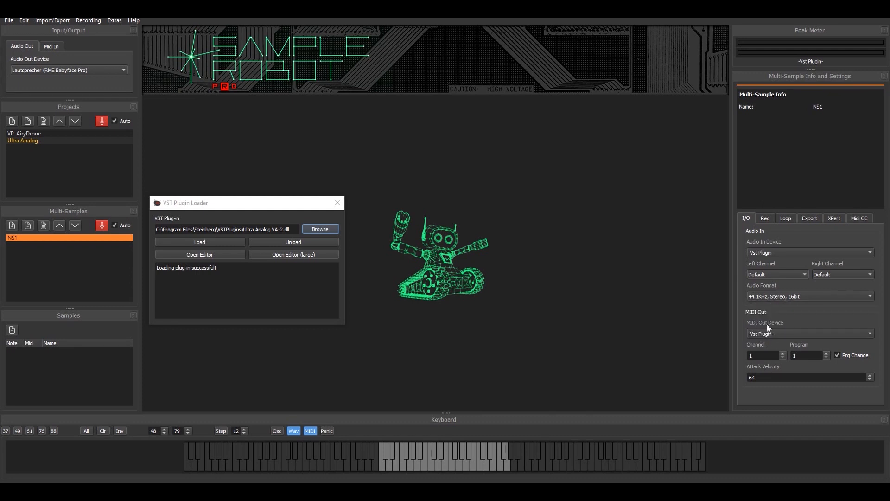
pyautogui.moveTo(432, 349)
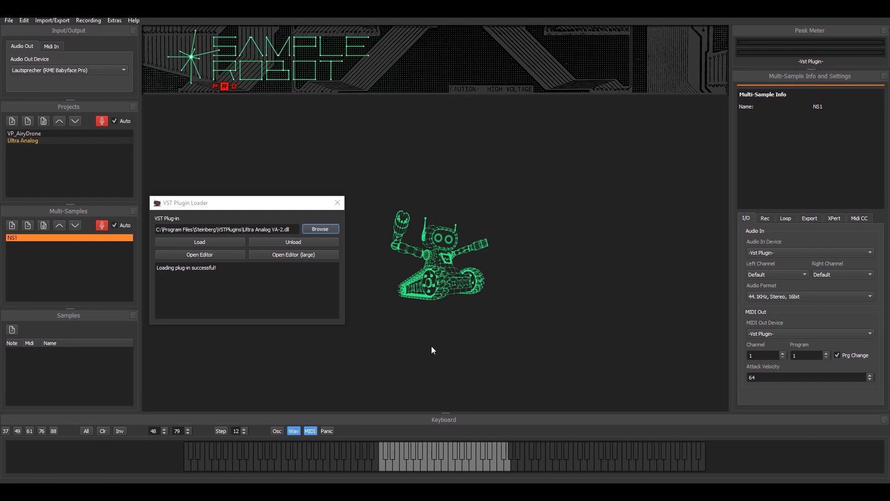
pyautogui.moveTo(218, 259)
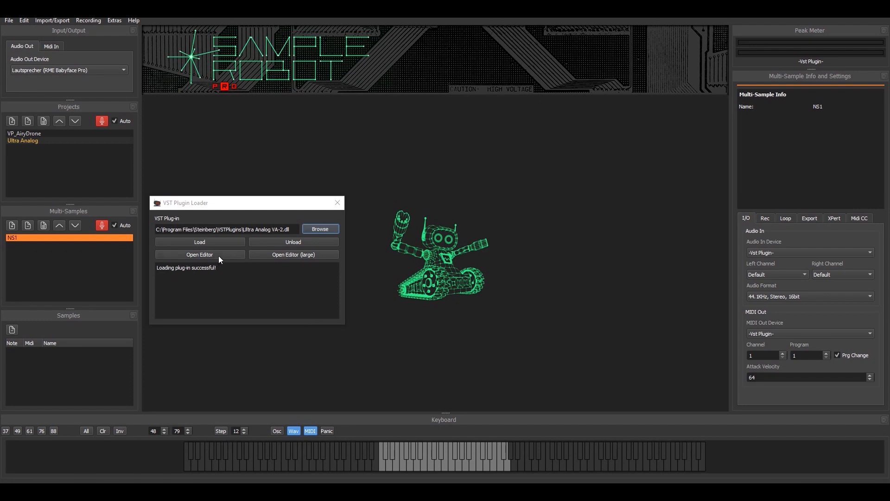
pyautogui.moveTo(422, 326)
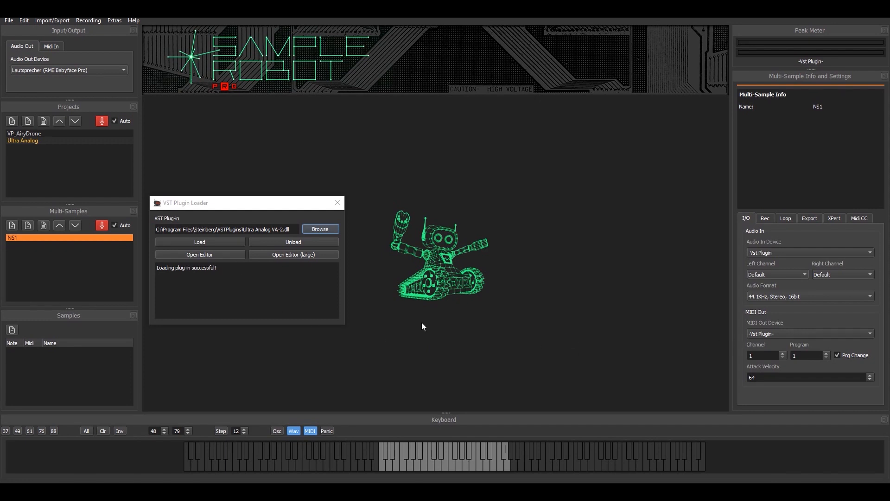
pyautogui.moveTo(212, 255)
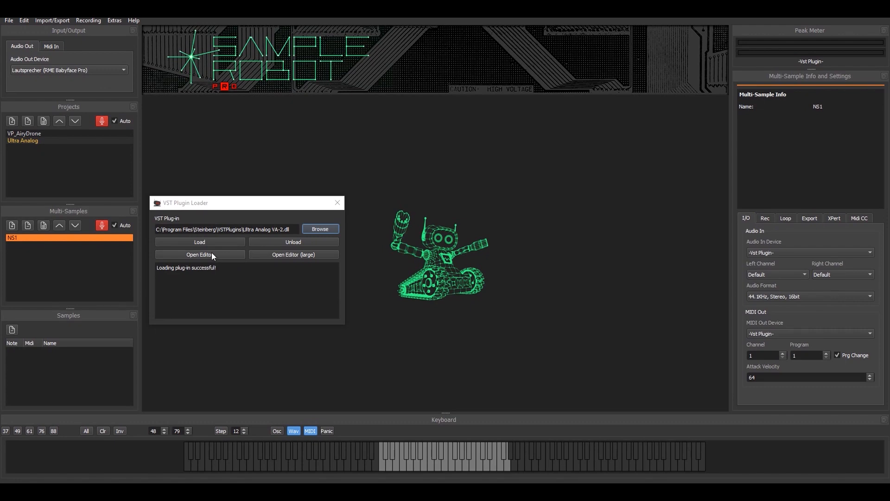
# Reopen the Ultra Analog VA-2 editor with the Opening Titles 2 program
pyautogui.click(200, 255)
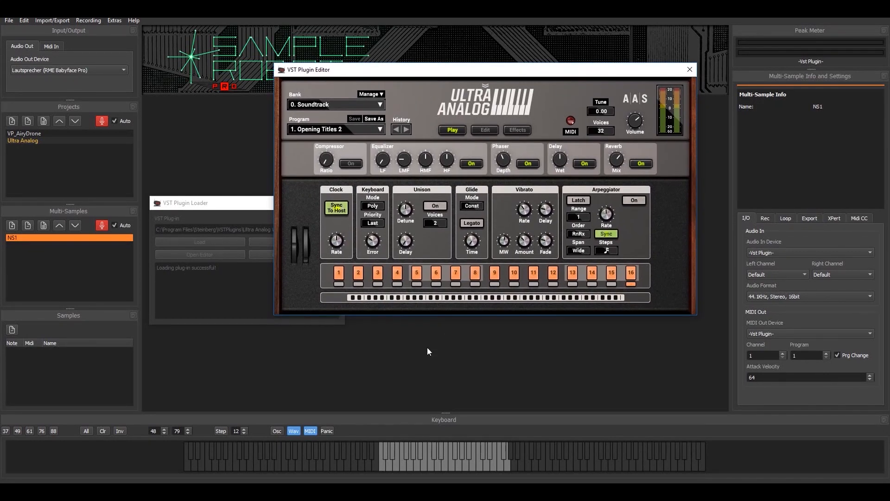
pyautogui.moveTo(423, 471)
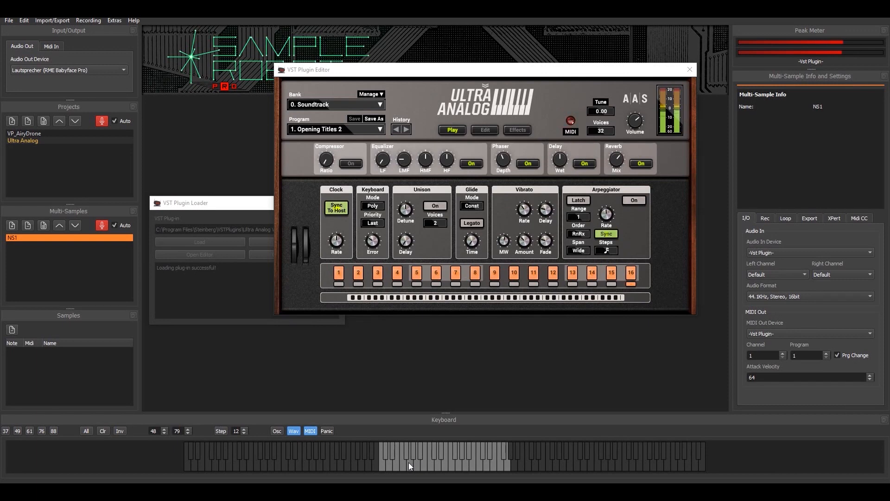
pyautogui.moveTo(811, 85)
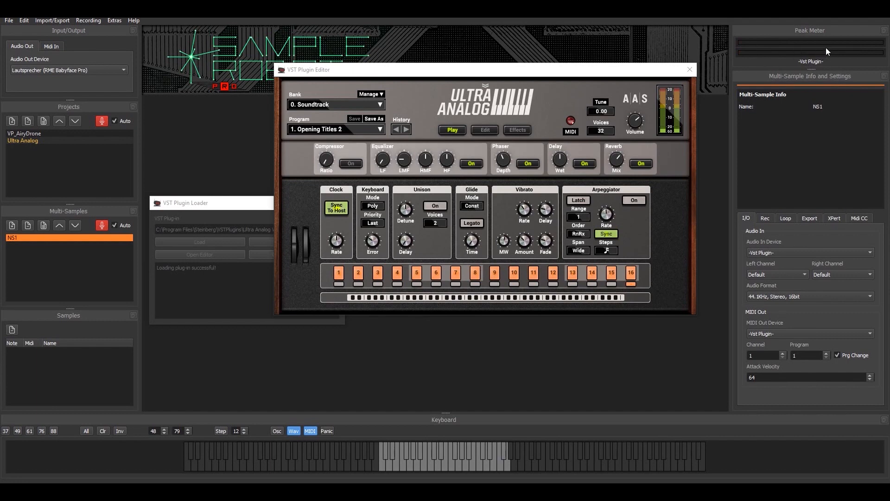
pyautogui.moveTo(811, 63)
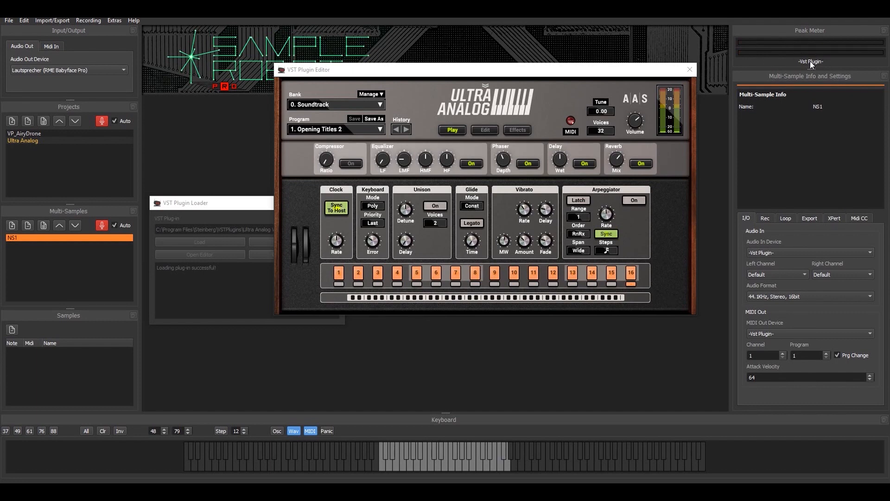
pyautogui.moveTo(548, 232)
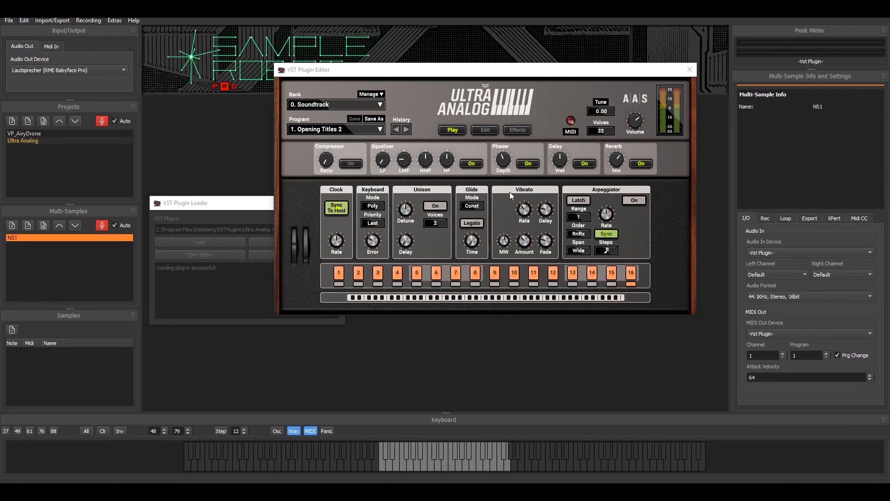
pyautogui.moveTo(720, 380)
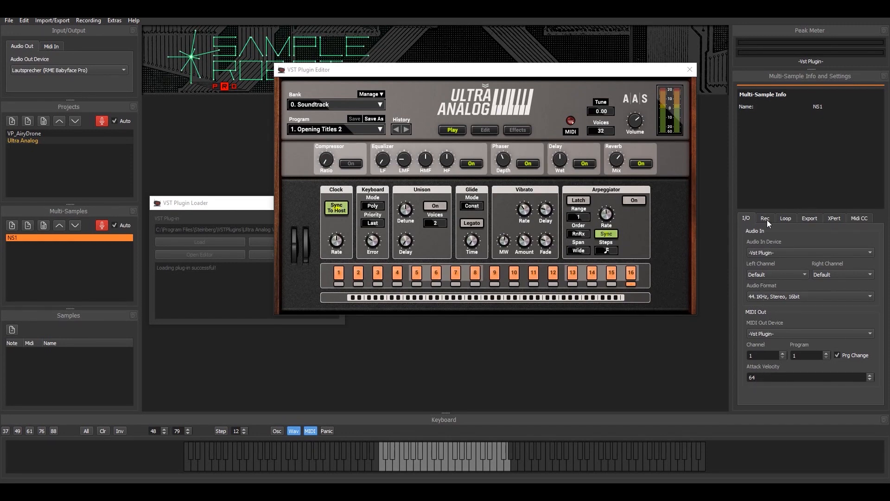
# Show NS1's Rec settings for note length, release length and record pause
pyautogui.click(764, 218)
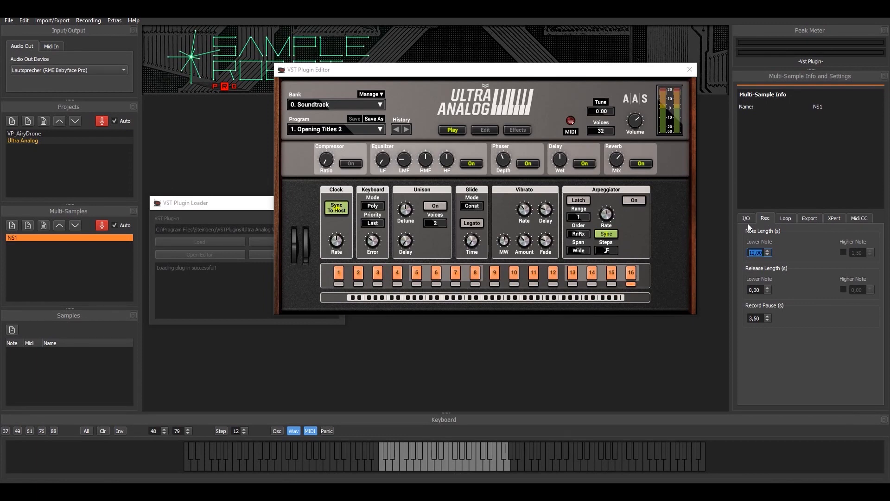
pyautogui.moveTo(786, 223)
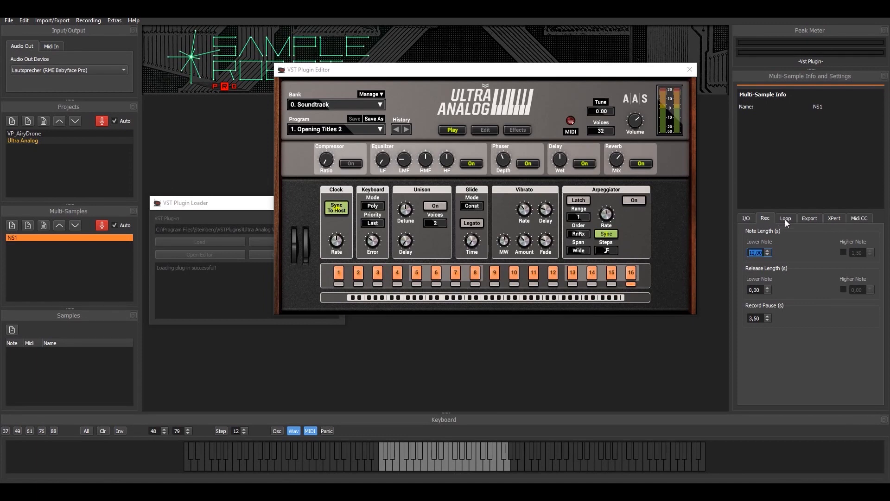
# Enable Automatic Loop for NS1 using crossfade with automatic gain crossfade
pyautogui.click(785, 218)
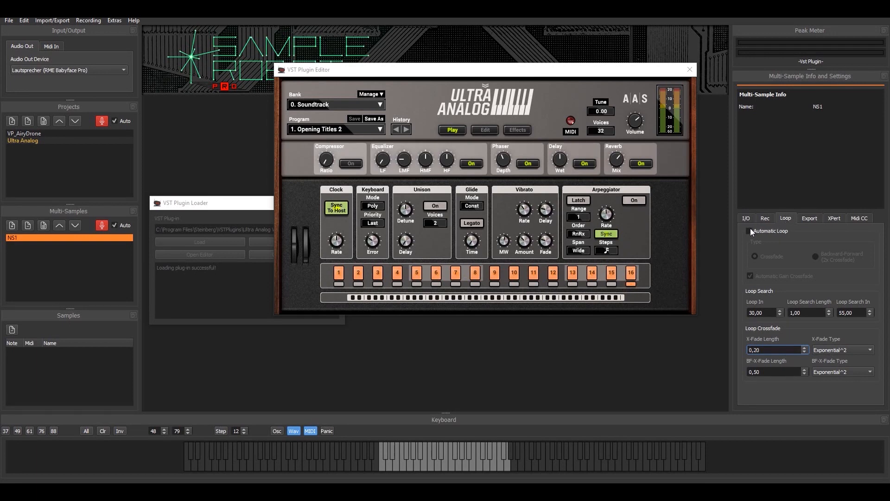
pyautogui.click(750, 231)
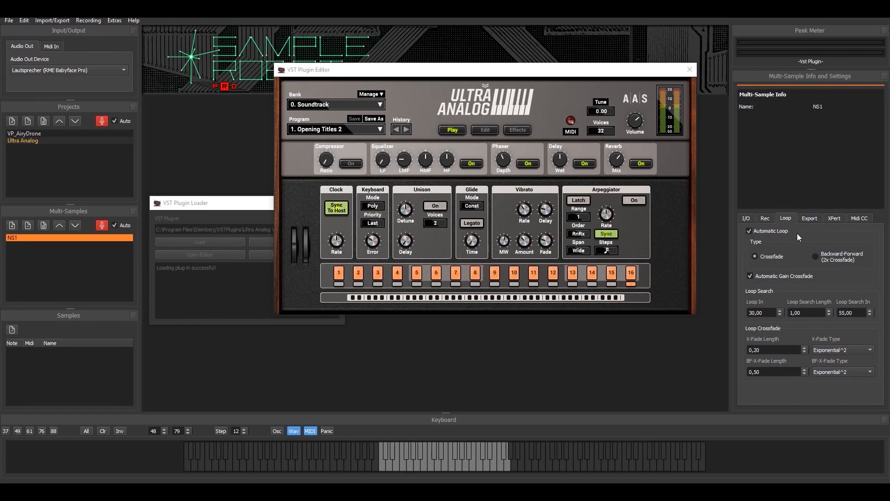
pyautogui.moveTo(752, 247)
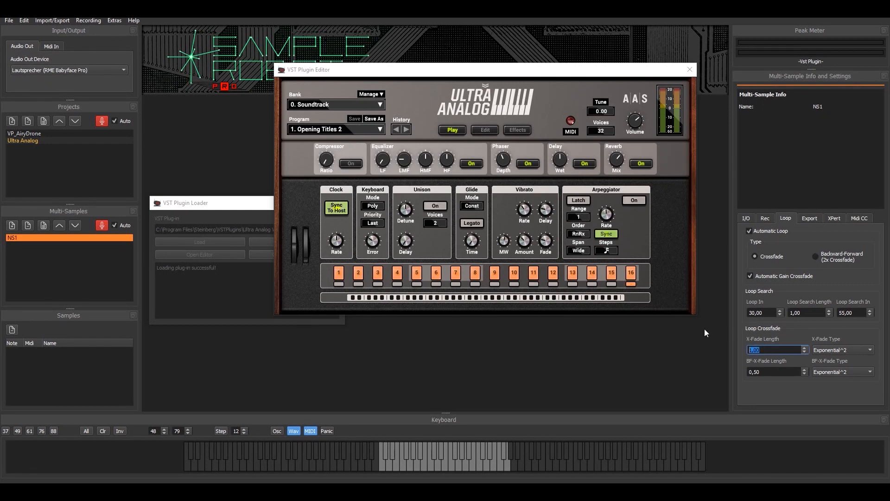
pyautogui.moveTo(783, 338)
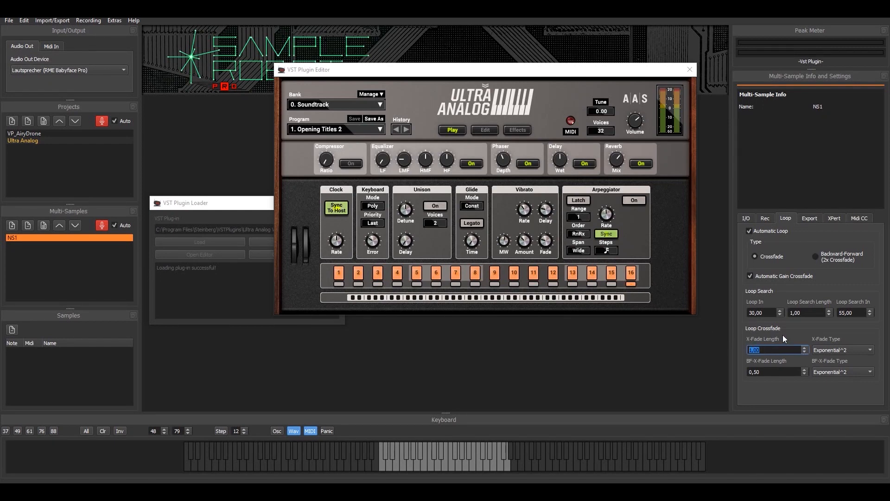
pyautogui.moveTo(741, 316)
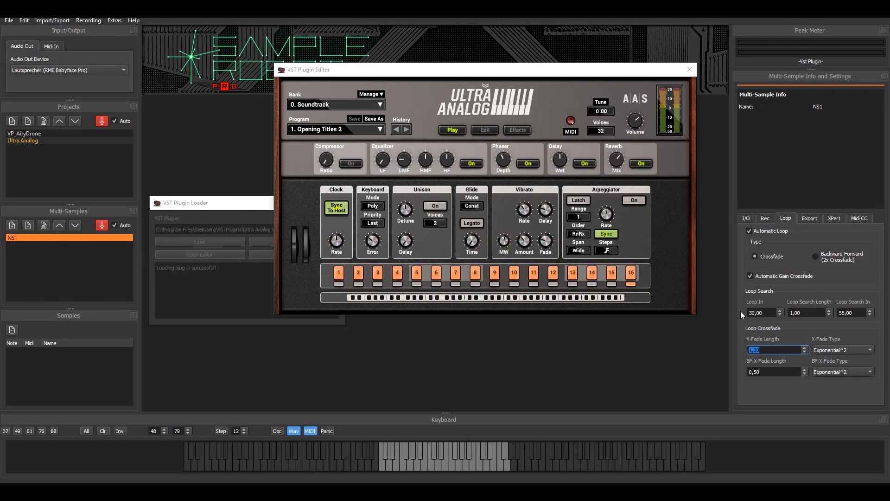
pyautogui.moveTo(706, 312)
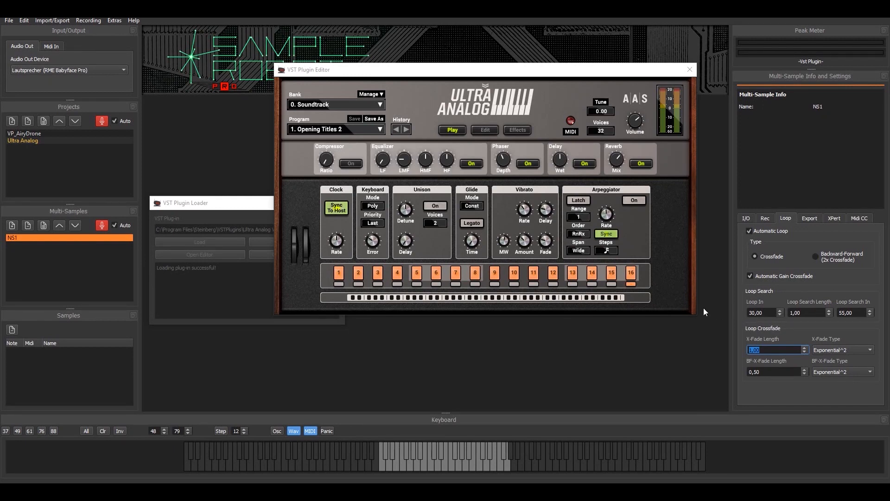
pyautogui.moveTo(670, 294)
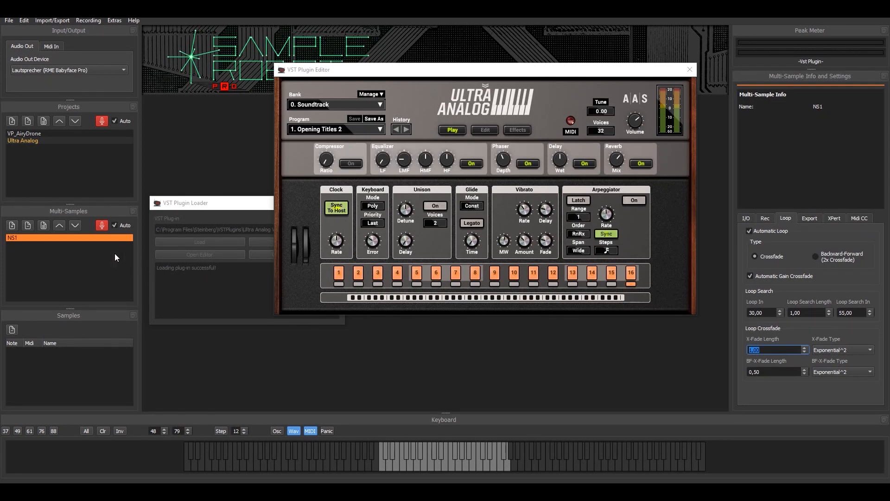
pyautogui.moveTo(242, 327)
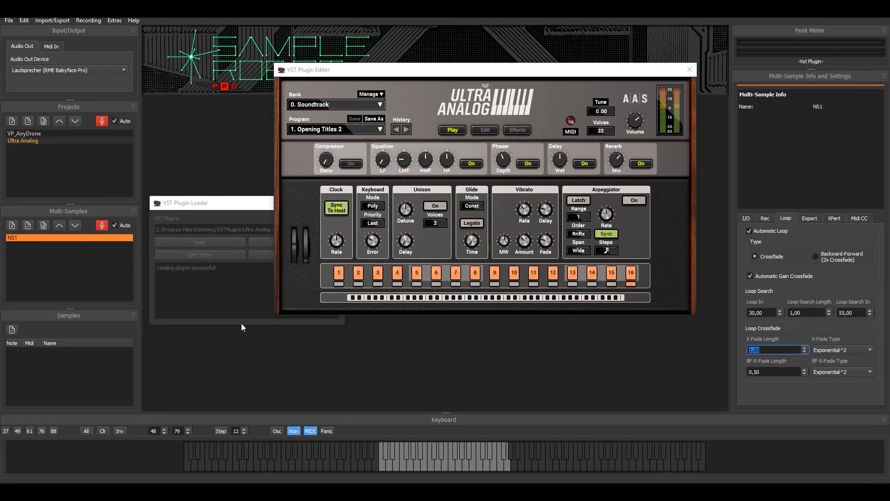
pyautogui.moveTo(471, 477)
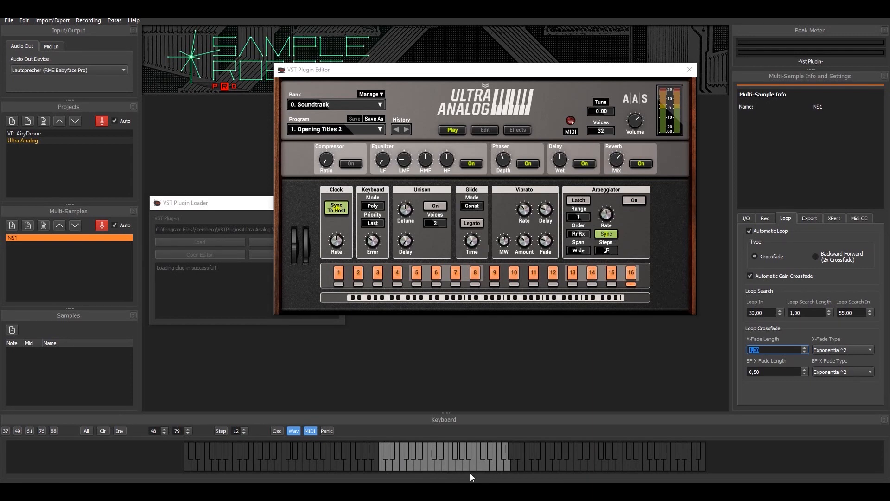
pyautogui.moveTo(420, 457)
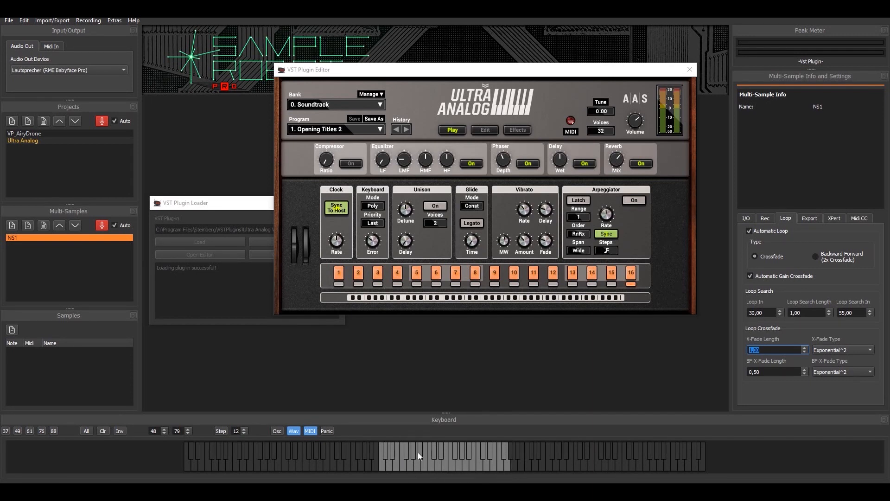
pyautogui.moveTo(75, 445)
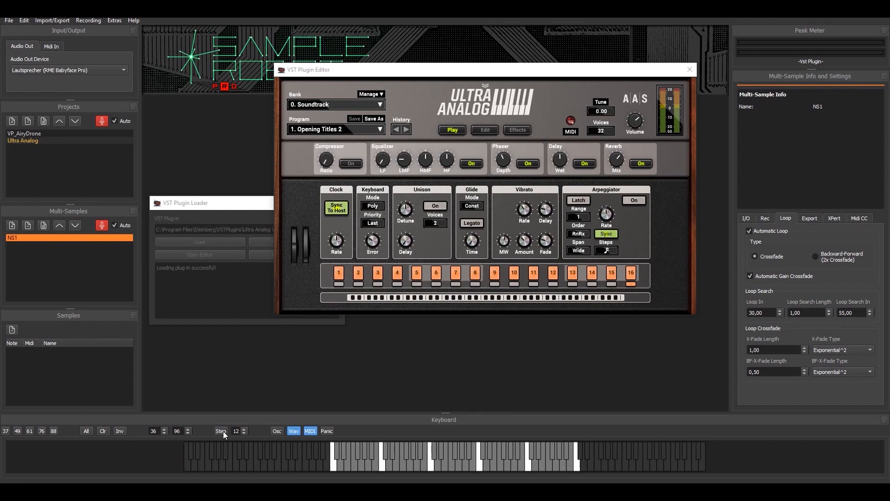
pyautogui.moveTo(363, 472)
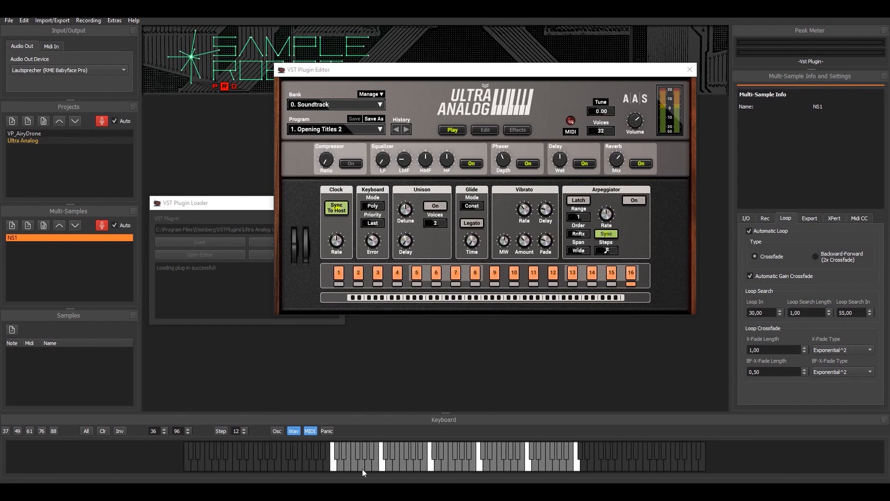
pyautogui.moveTo(88, 164)
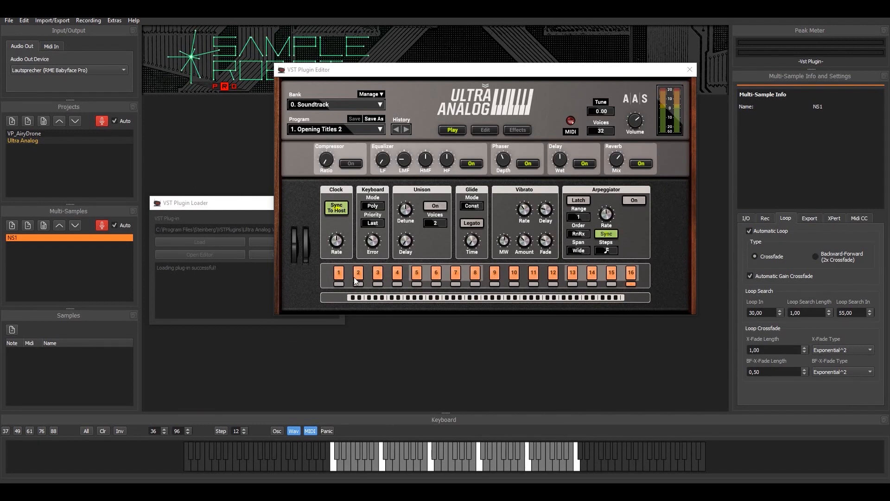
pyautogui.moveTo(272, 144)
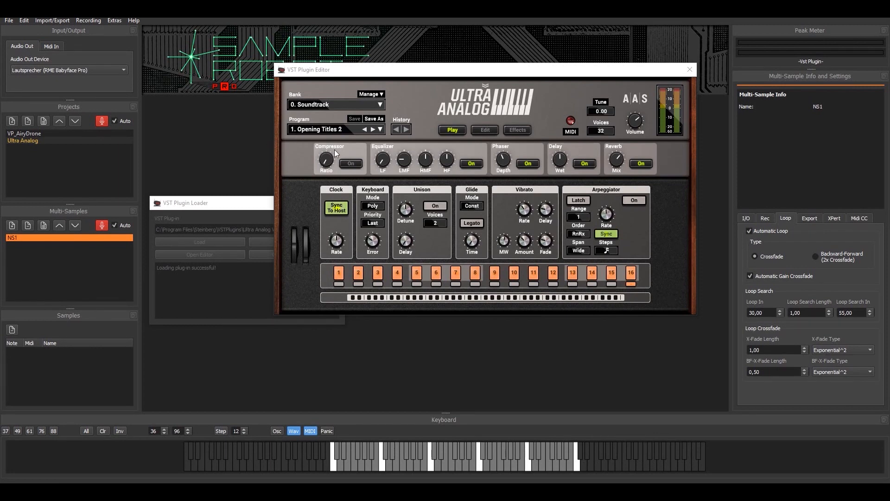
pyautogui.moveTo(235, 345)
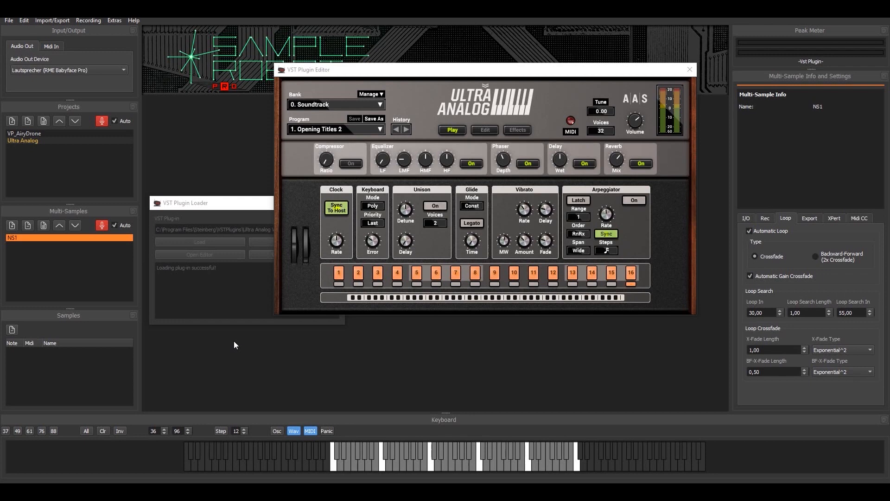
pyautogui.moveTo(268, 412)
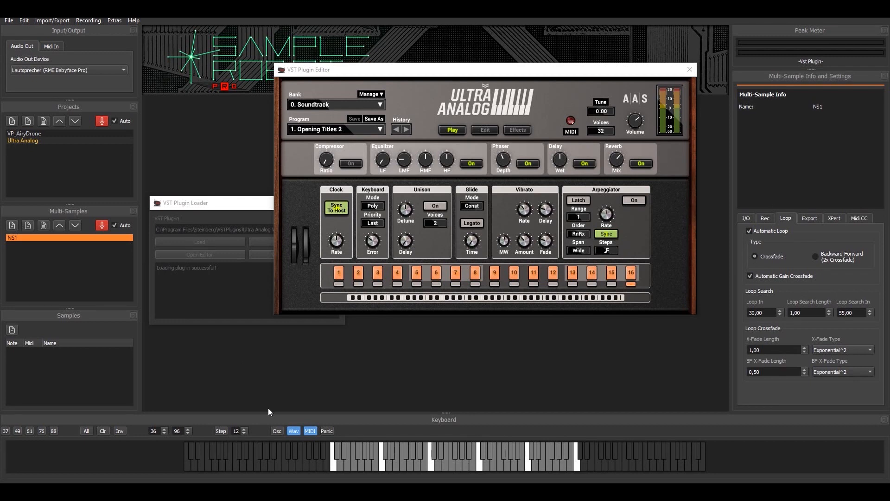
pyautogui.moveTo(348, 398)
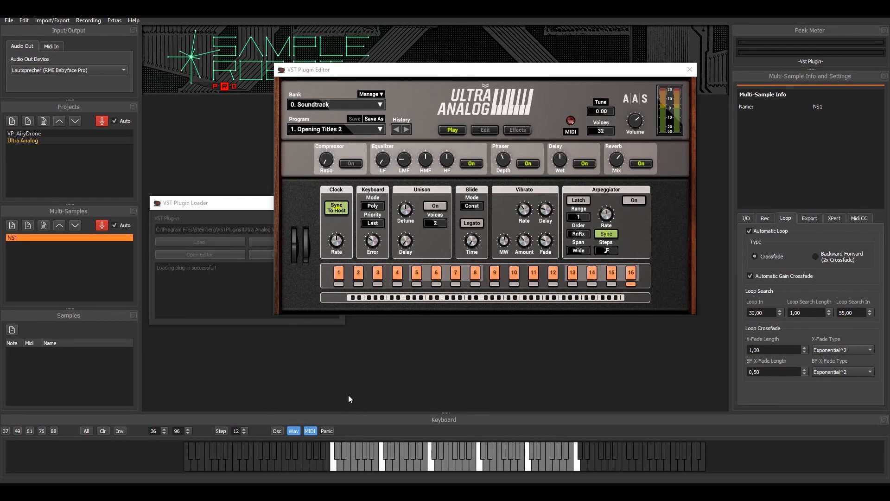
pyautogui.moveTo(140, 136)
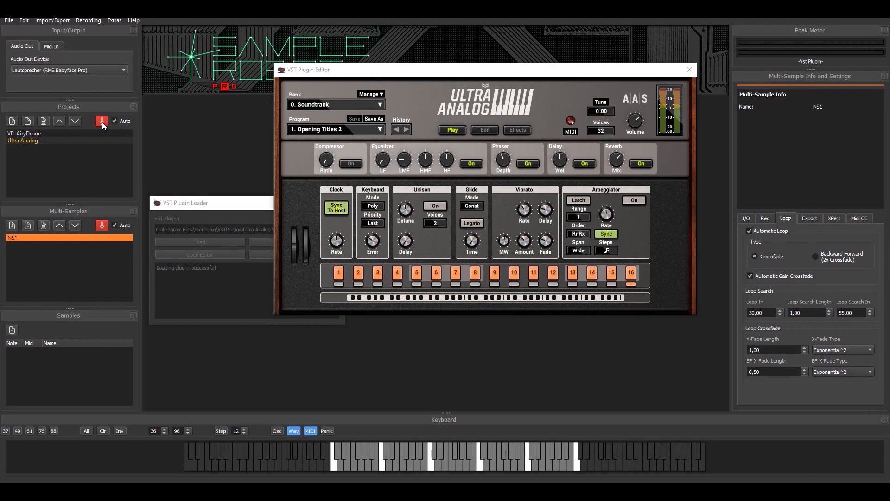
# Start recording to auto-sample the Ultra Analog sound into NS1 as notes c1–c6
pyautogui.click(102, 120)
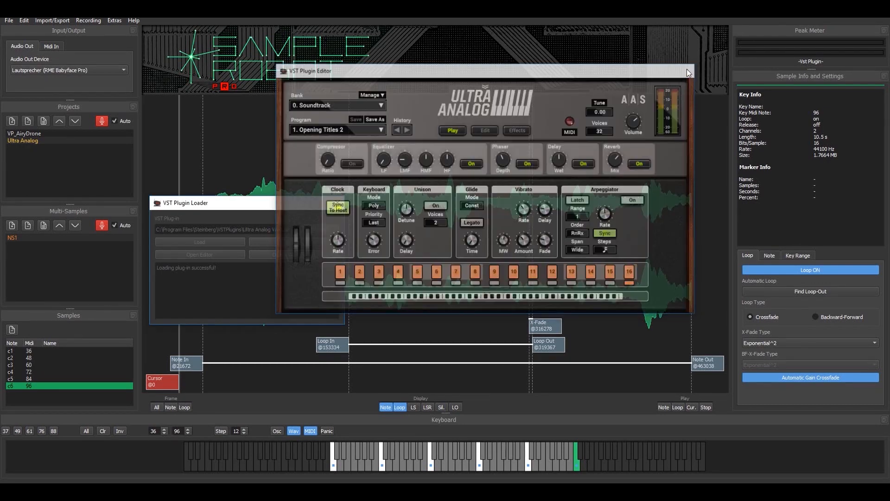
# Close the VST Plugin Editor and Plugin Loader windows
pyautogui.click(686, 71)
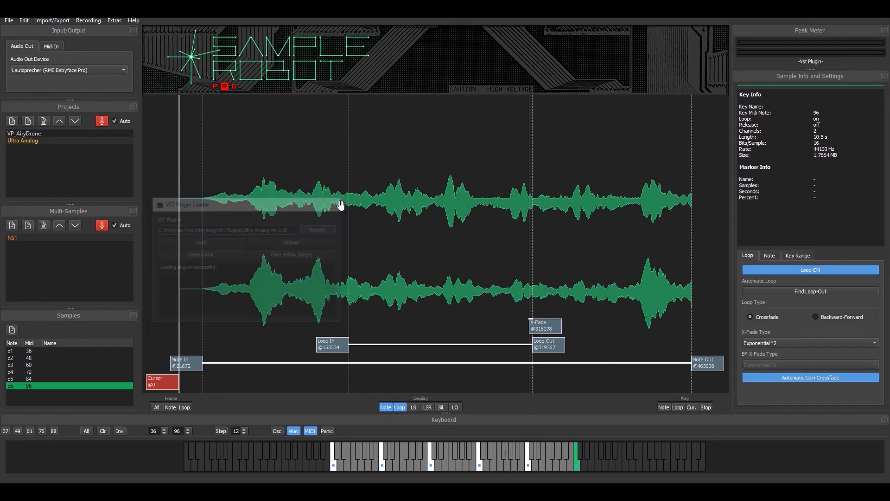
pyautogui.click(339, 205)
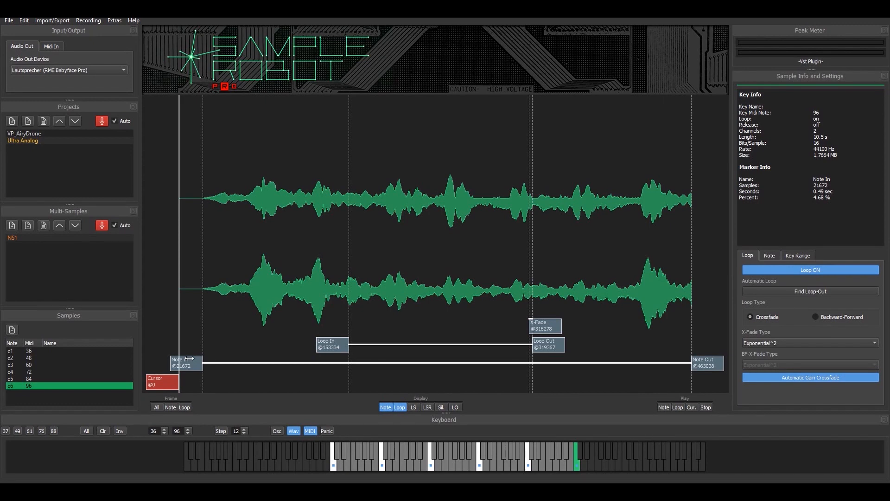
pyautogui.moveTo(205, 275)
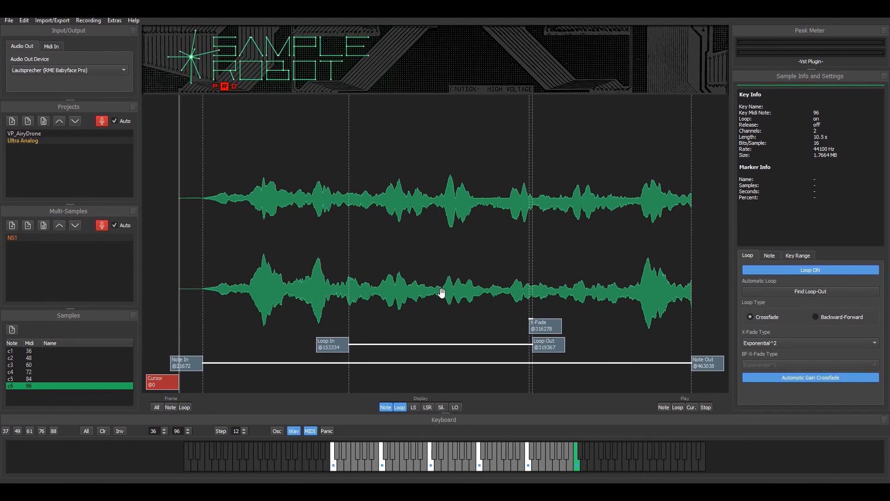
pyautogui.moveTo(424, 254)
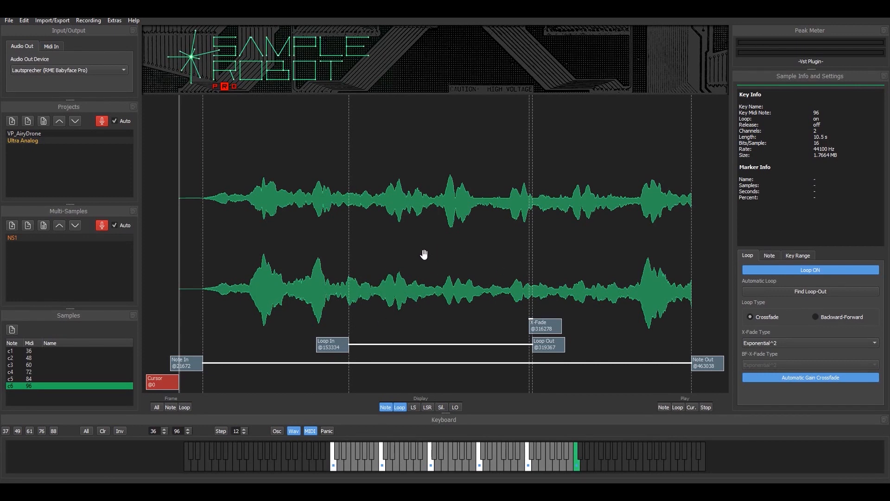
pyautogui.moveTo(382, 287)
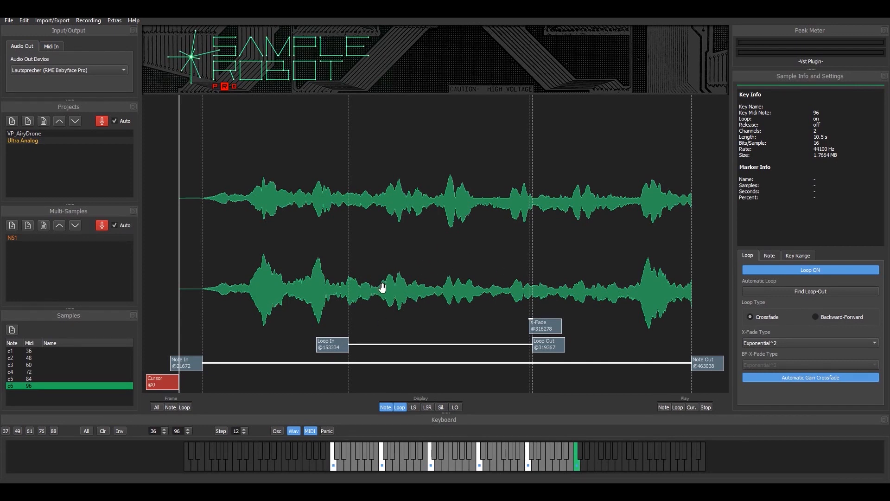
pyautogui.moveTo(505, 284)
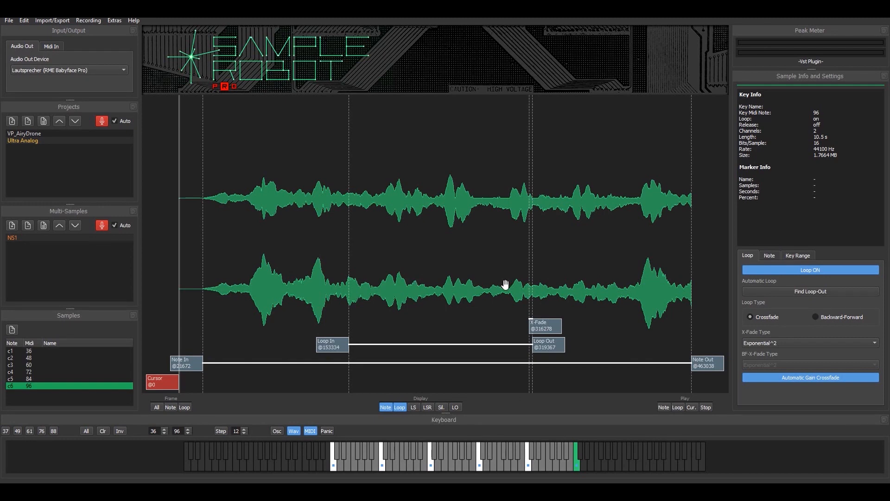
pyautogui.moveTo(444, 328)
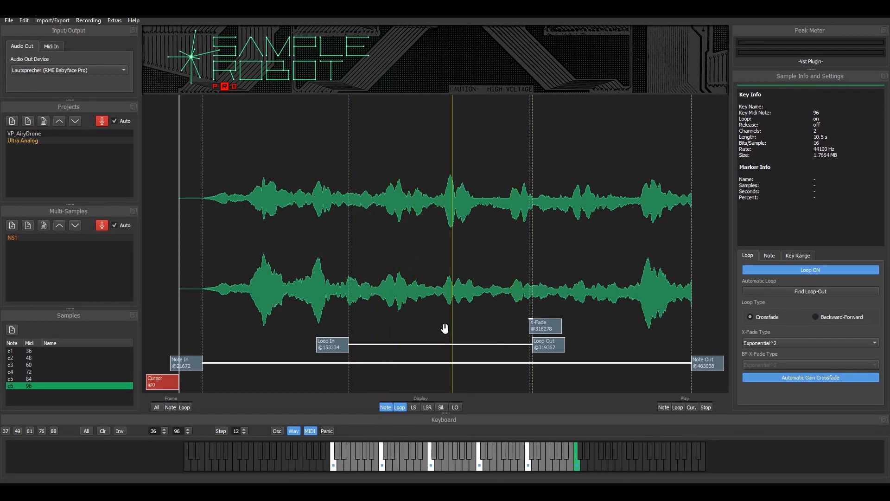
pyautogui.moveTo(462, 283)
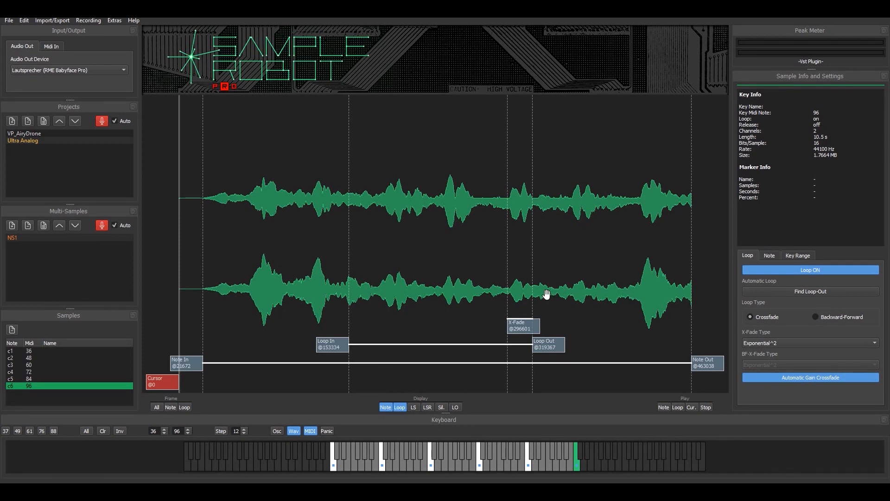
pyautogui.moveTo(521, 287)
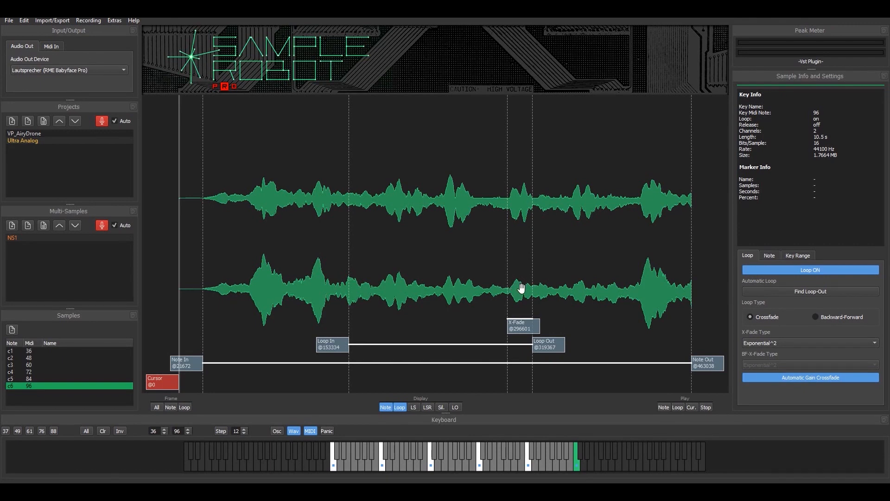
pyautogui.moveTo(526, 284)
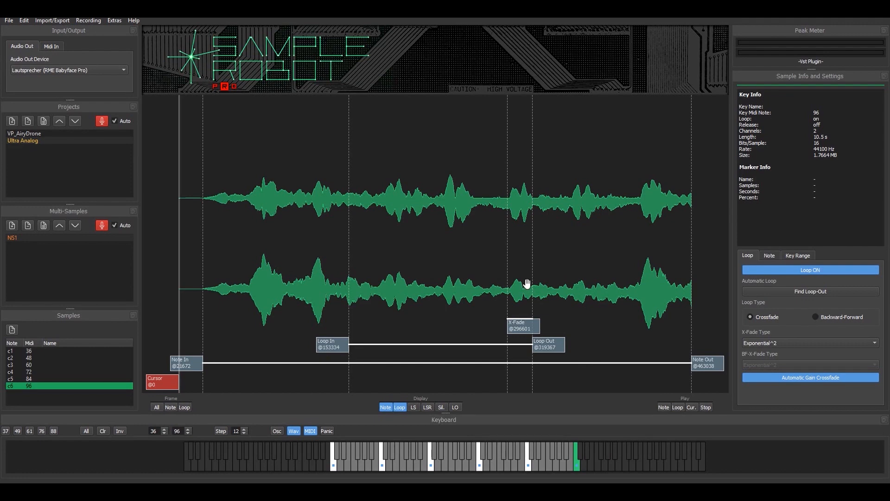
pyautogui.moveTo(431, 260)
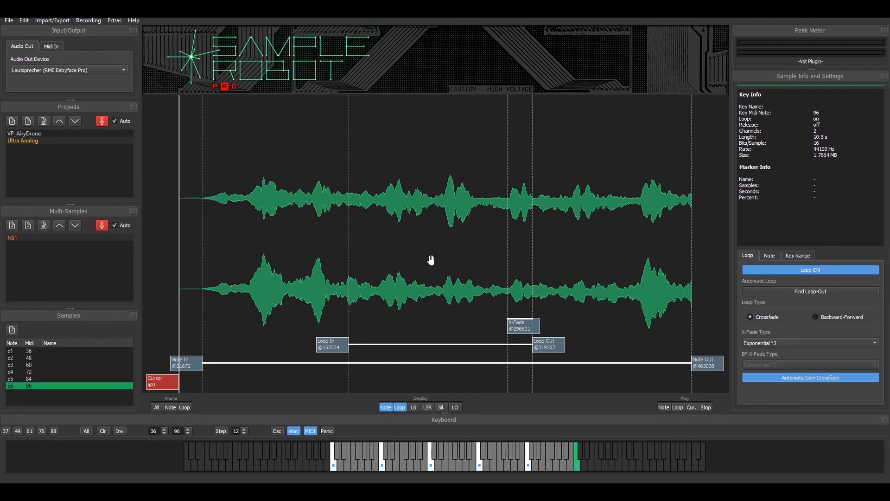
pyautogui.moveTo(121, 362)
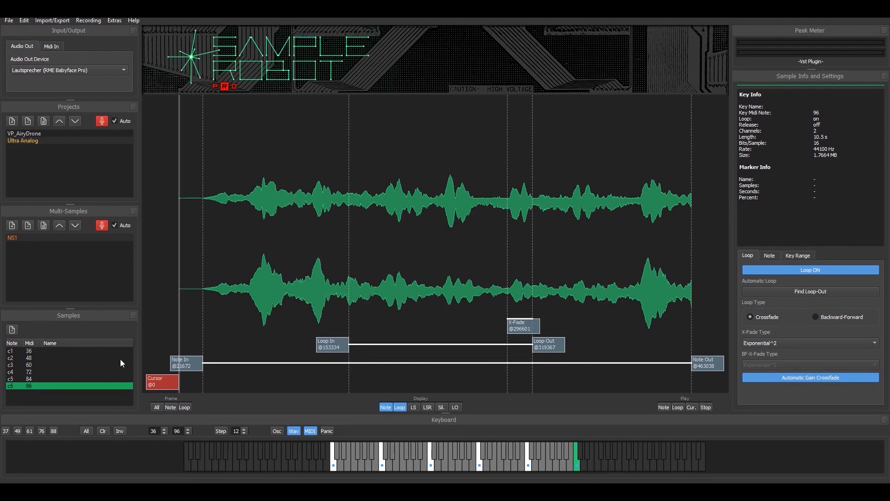
# Open the Import/Export menu to reveal the export format options
pyautogui.click(52, 20)
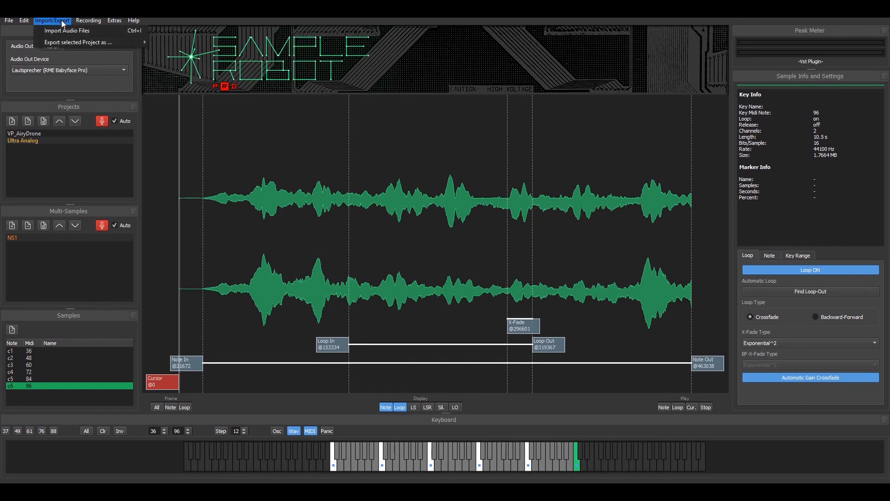
pyautogui.moveTo(78, 41)
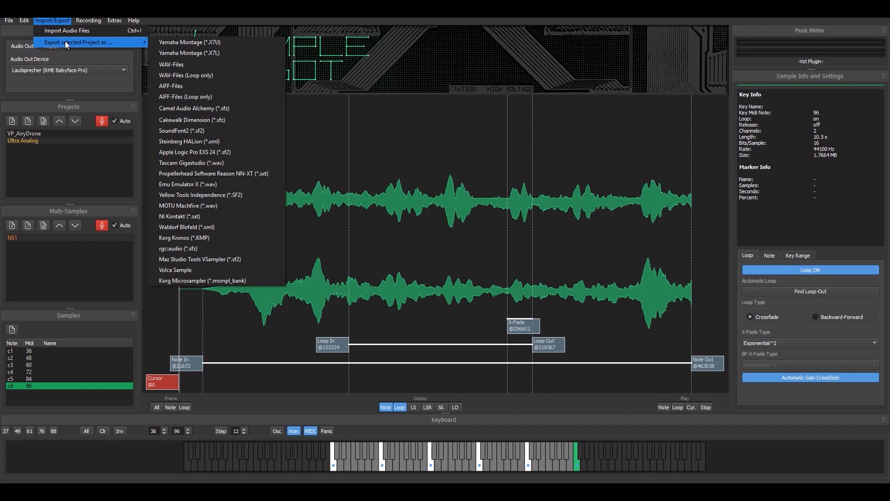
pyautogui.moveTo(192, 120)
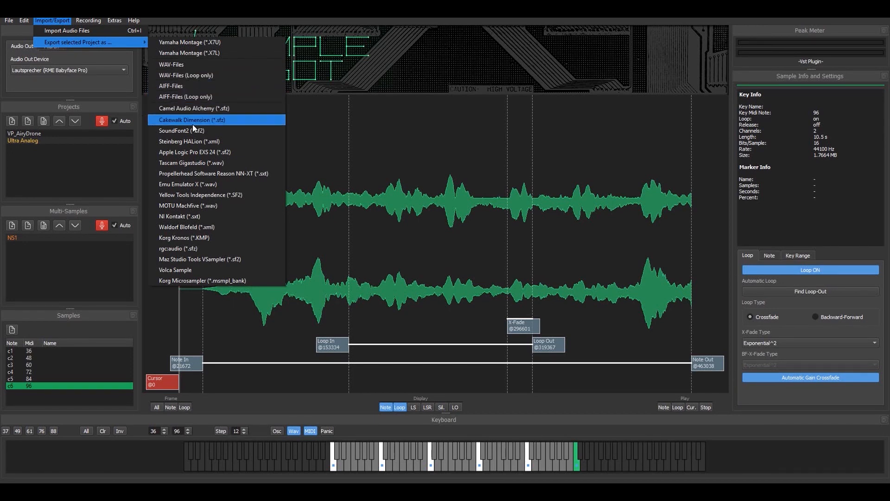
pyautogui.moveTo(206, 151)
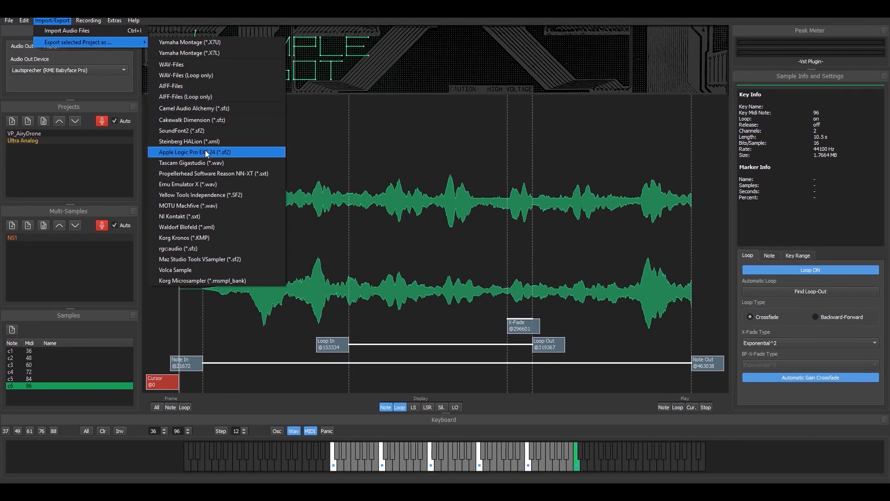
pyautogui.moveTo(210, 205)
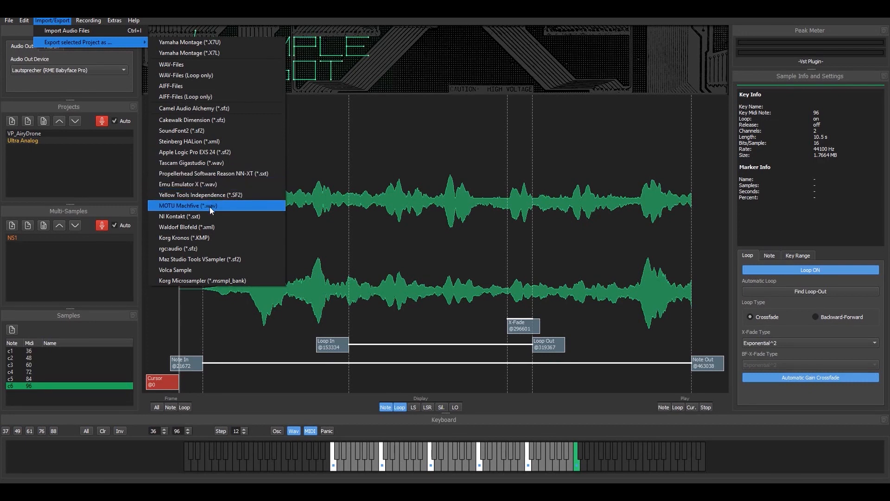
pyautogui.moveTo(215, 258)
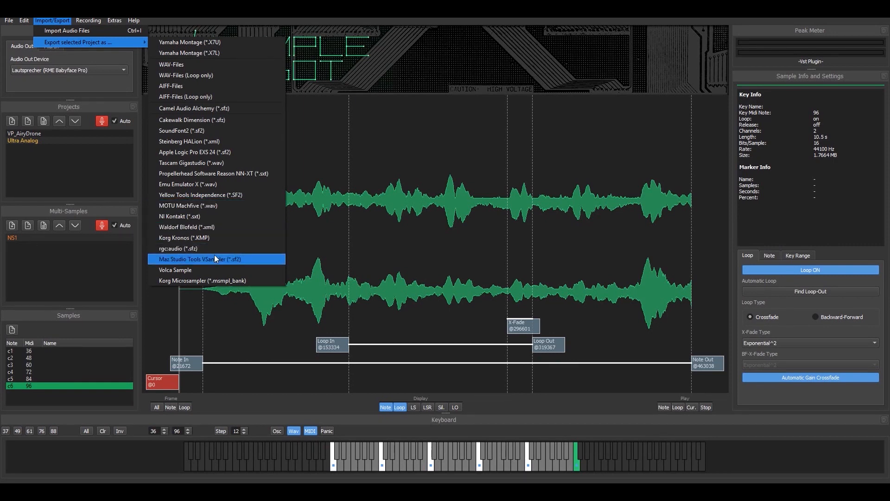
pyautogui.moveTo(213, 227)
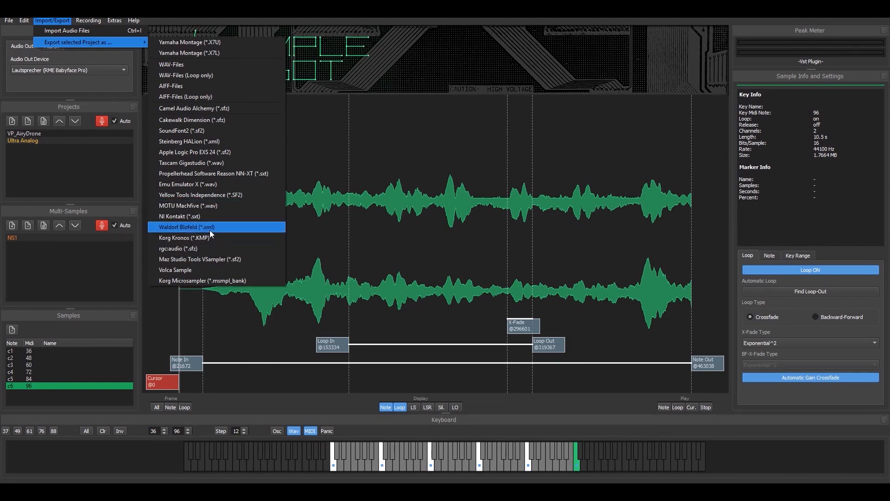
pyautogui.moveTo(210, 217)
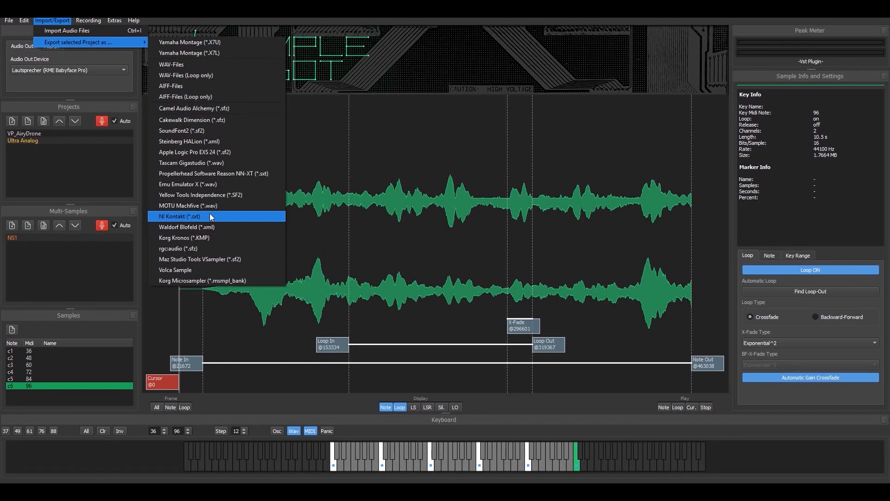
pyautogui.moveTo(218, 53)
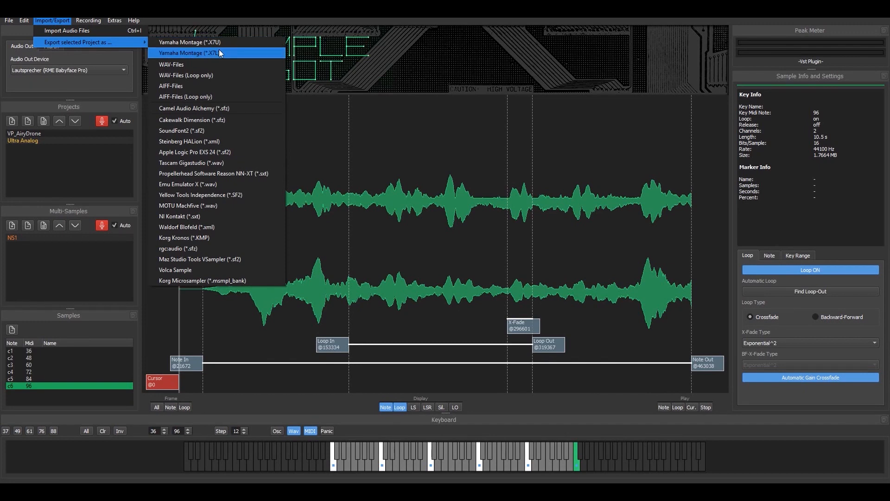
# Pick Yamaha Montage as the export format, opening its Export Settings dialog
pyautogui.click(216, 53)
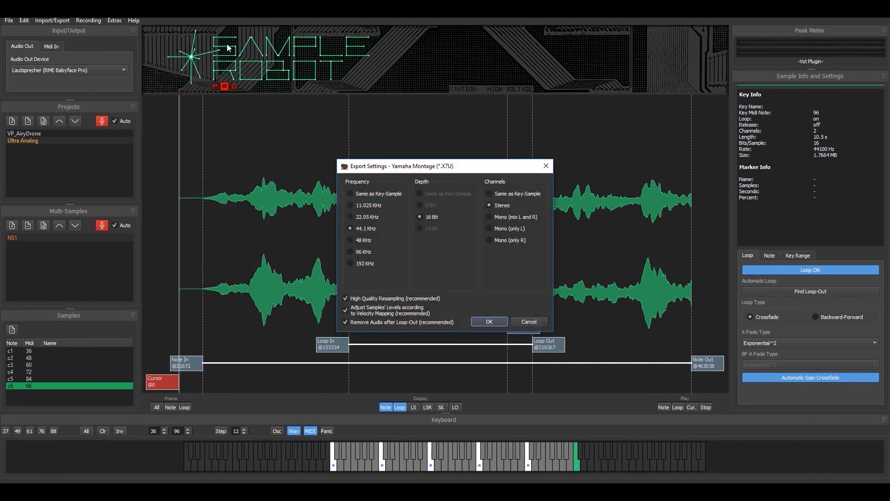
pyautogui.moveTo(308, 220)
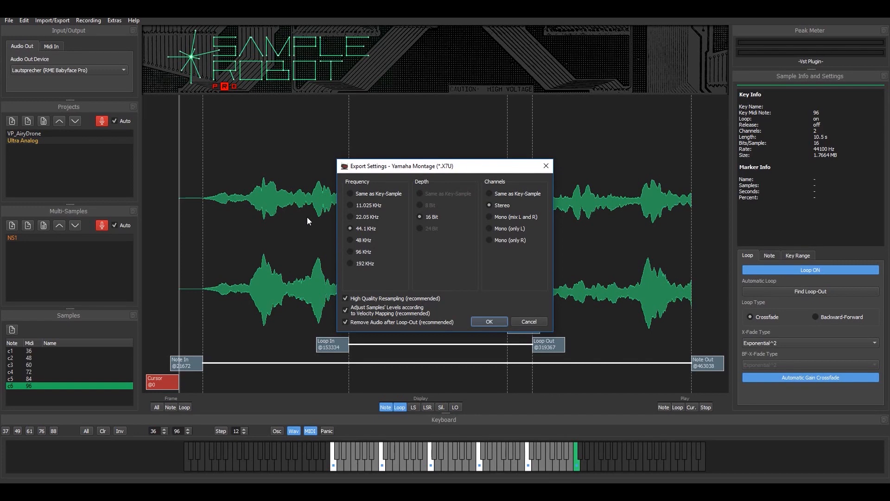
pyautogui.moveTo(457, 313)
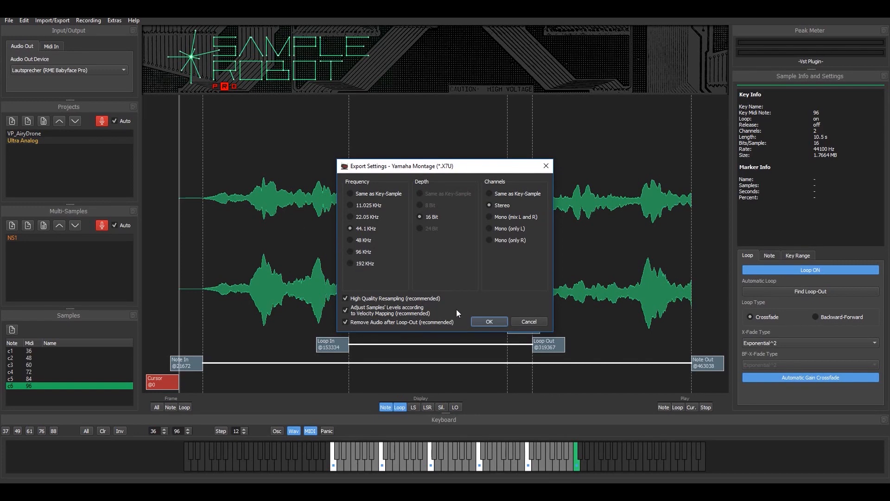